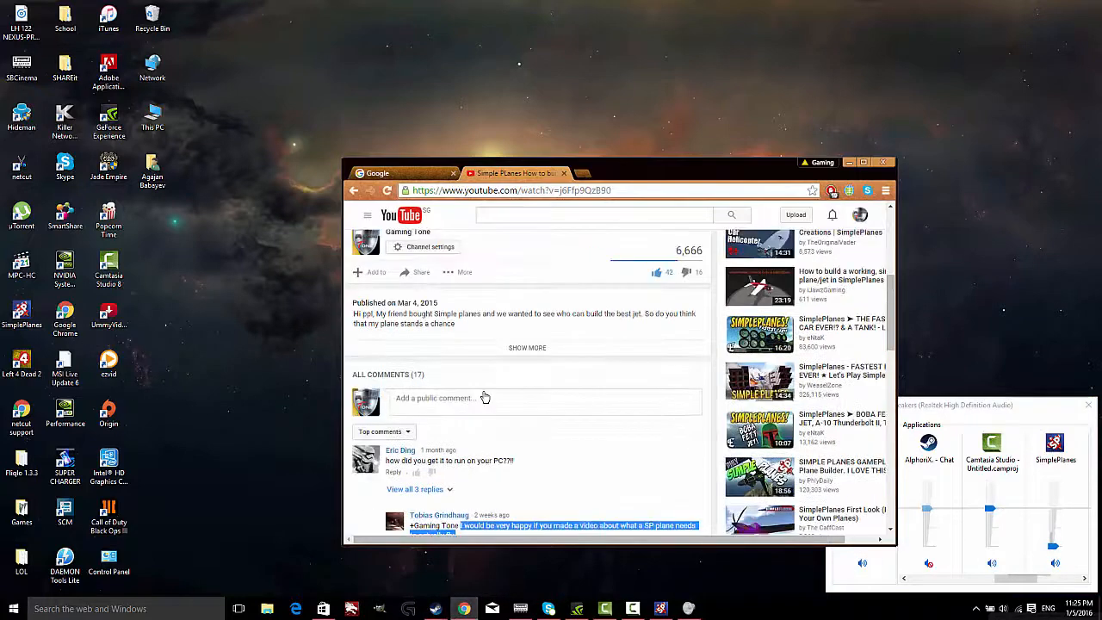
- Launch a Sandbox Build and Fly session with the default twin-propeller plane loaded in the designer
scroll("up", 3)
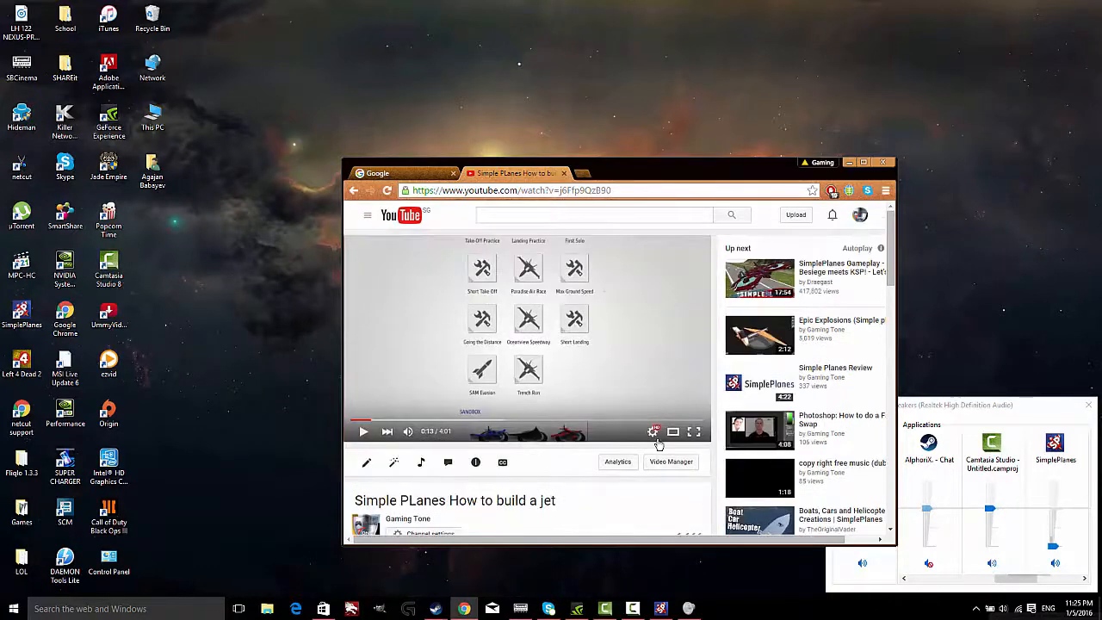
scroll("down", 3)
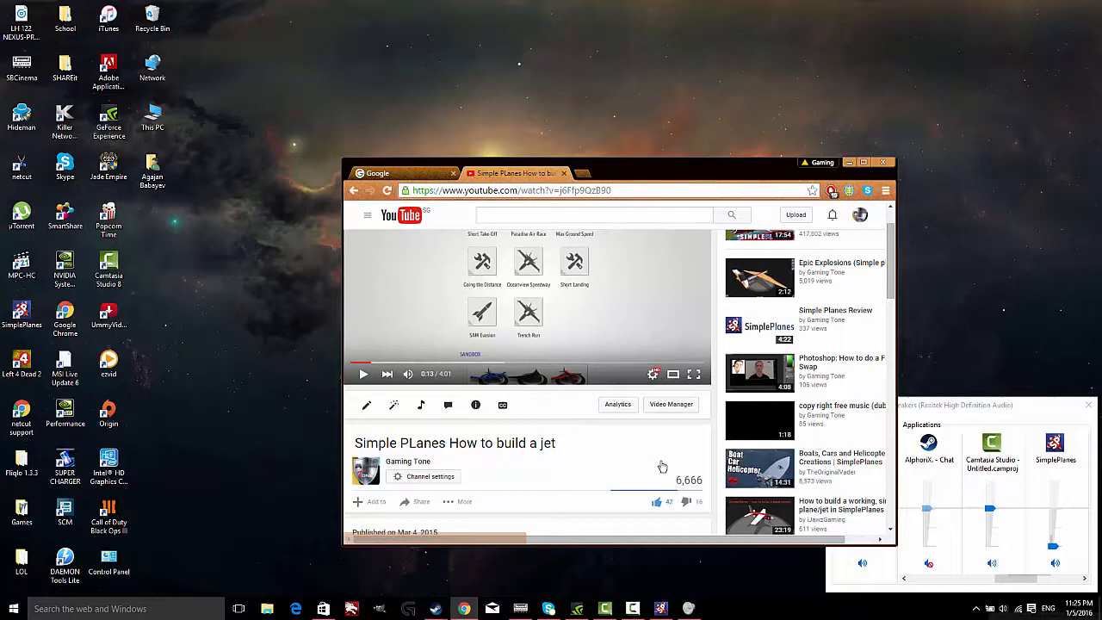
scroll("down", 3)
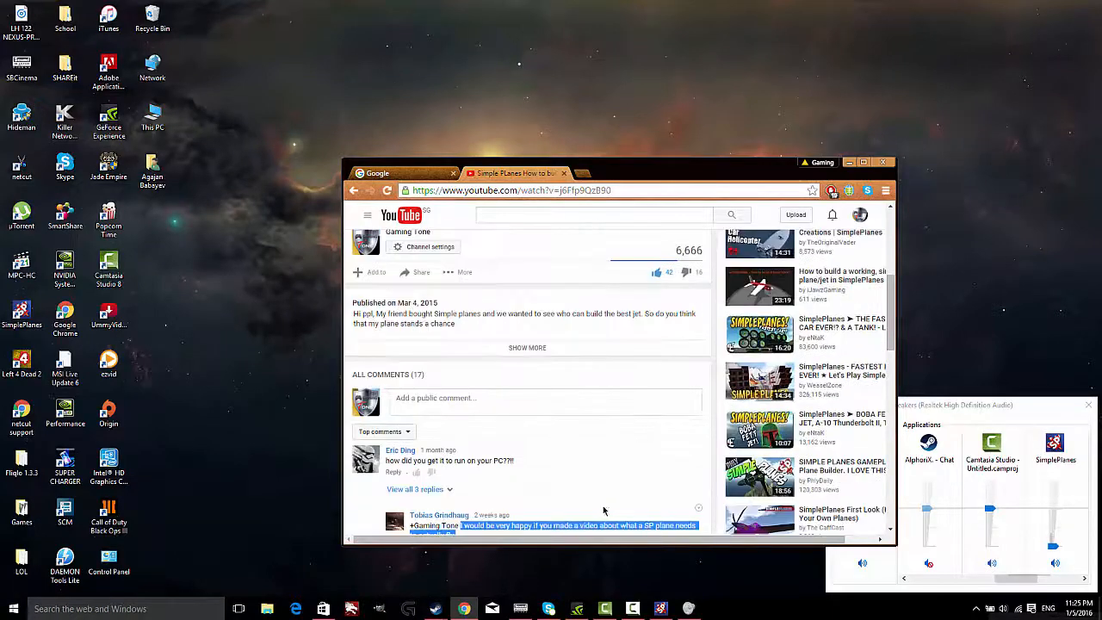
scroll("down", 3)
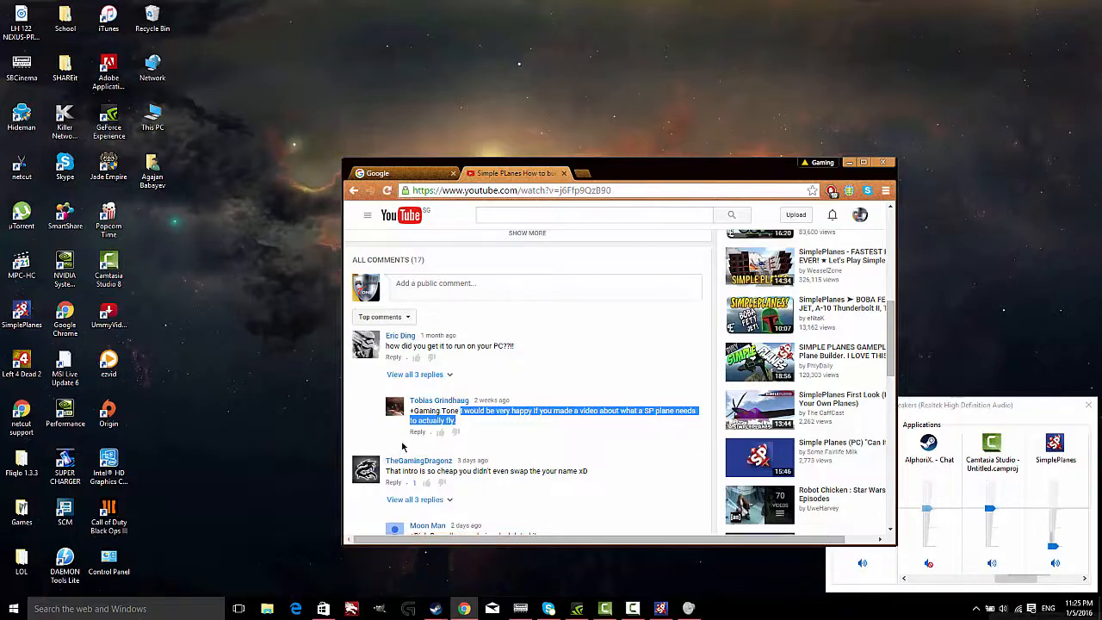
mouse_move(480, 365)
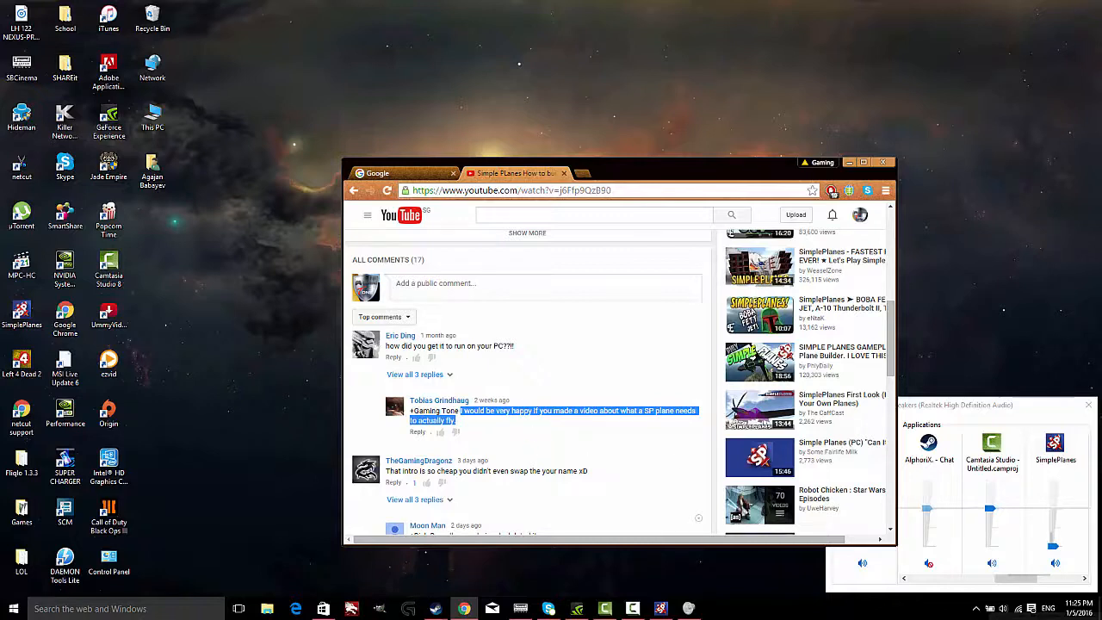
mouse_move(661, 610)
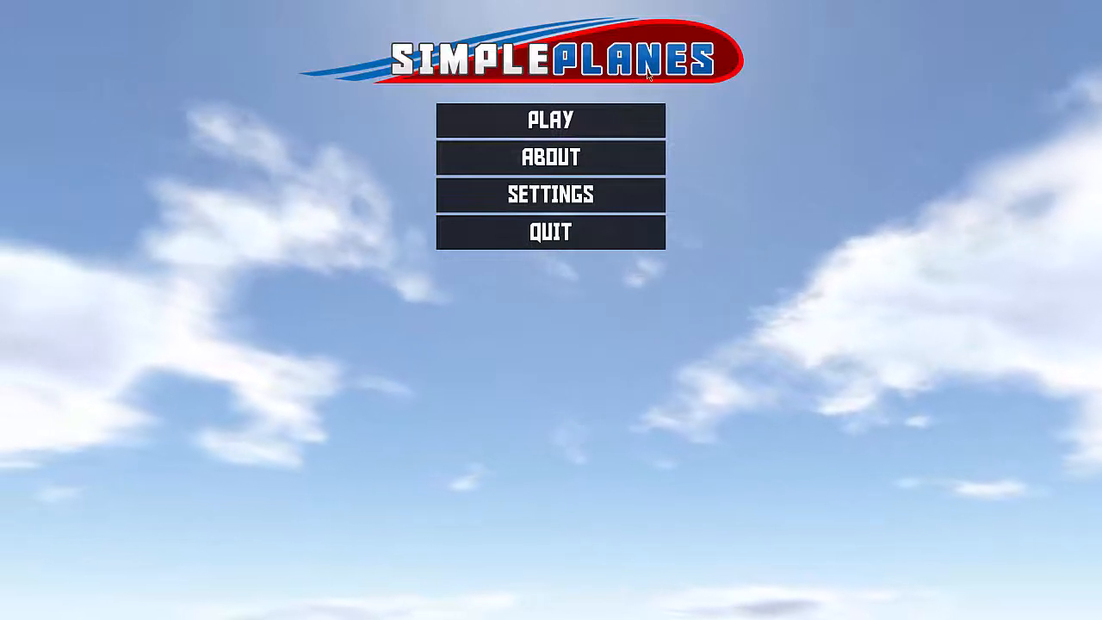
left_click(551, 121)
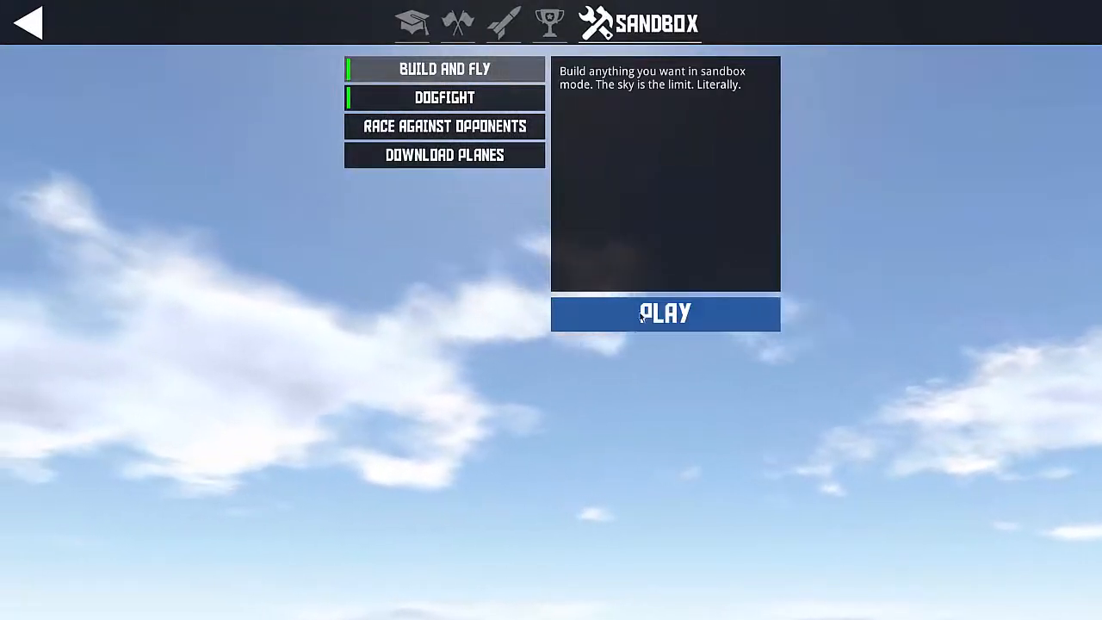
left_click(664, 313)
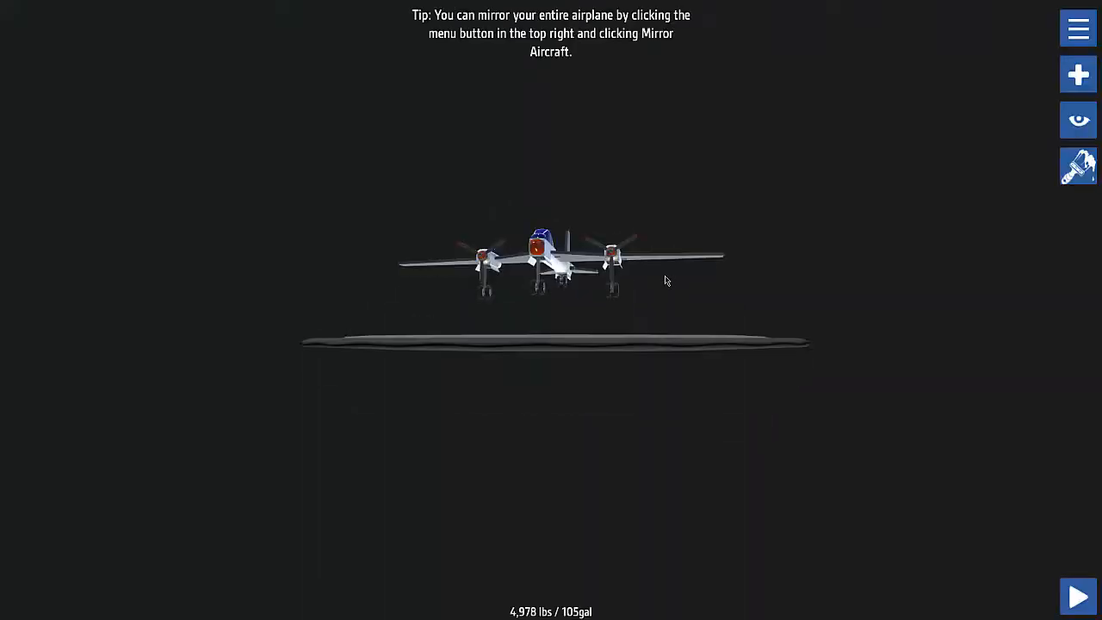
left_click_drag(662, 279, 892, 375)
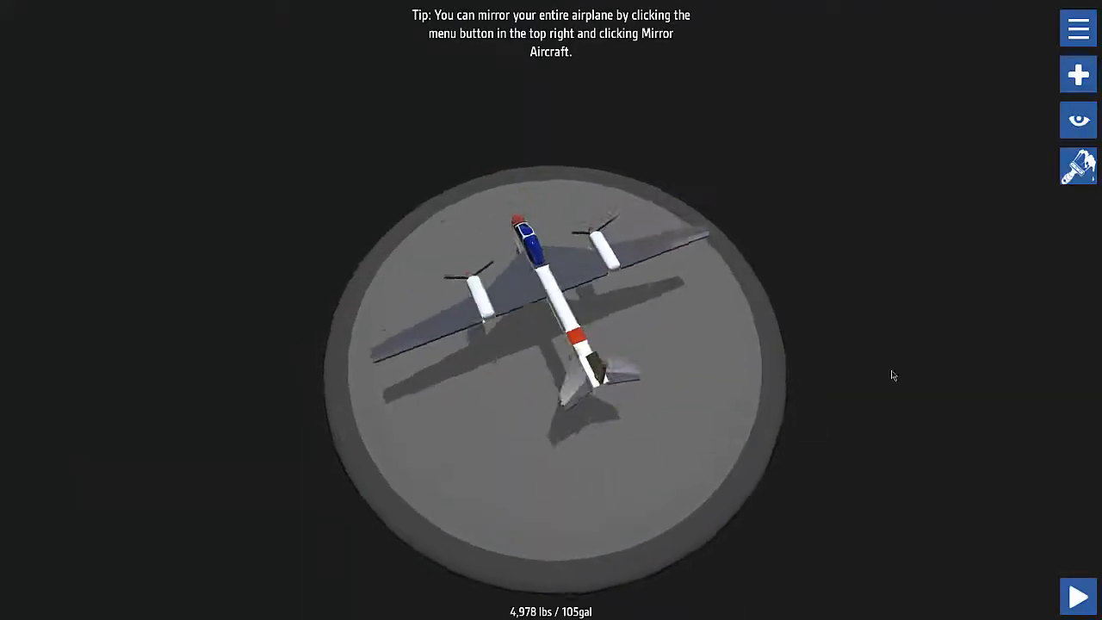
left_click(1077, 27)
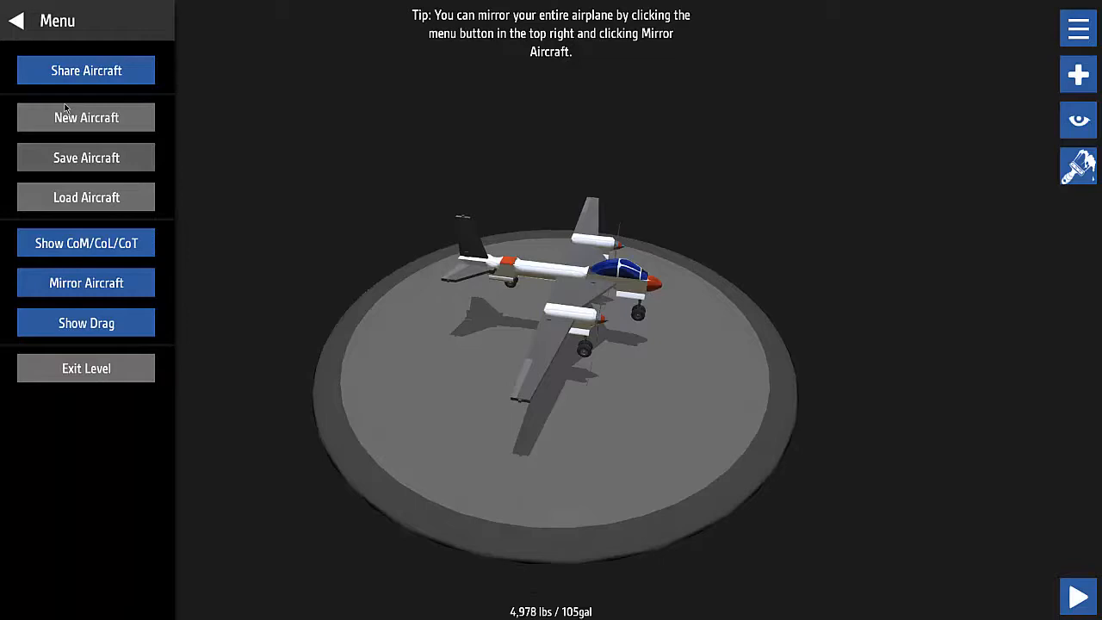
- Create a New Aircraft reduced to a lone cockpit and add one small part from the parts list
left_click(86, 117)
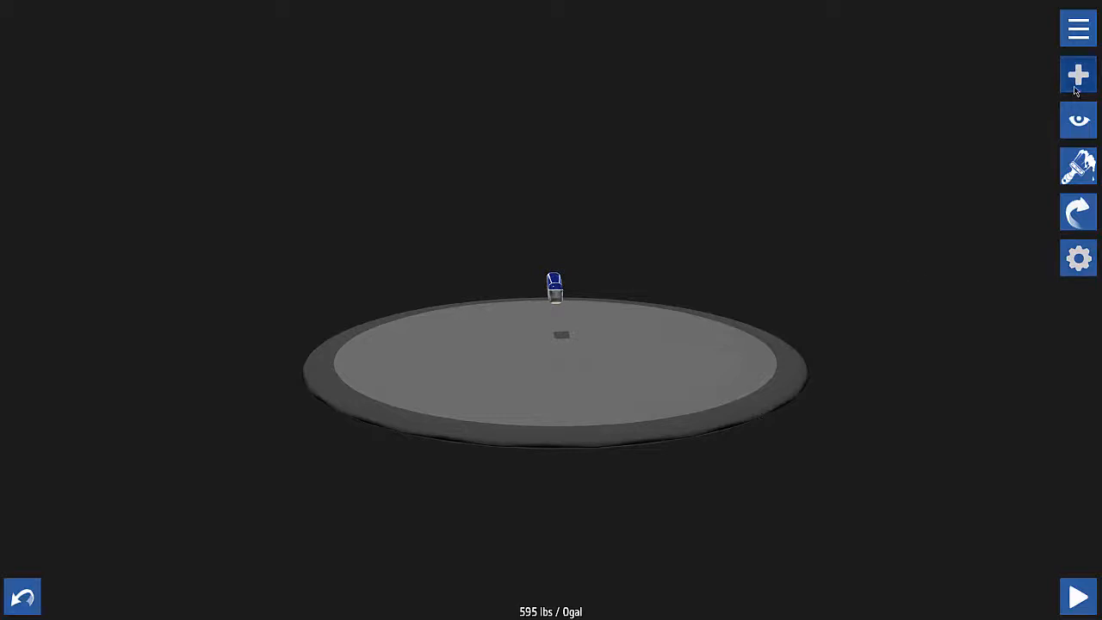
left_click(1077, 76)
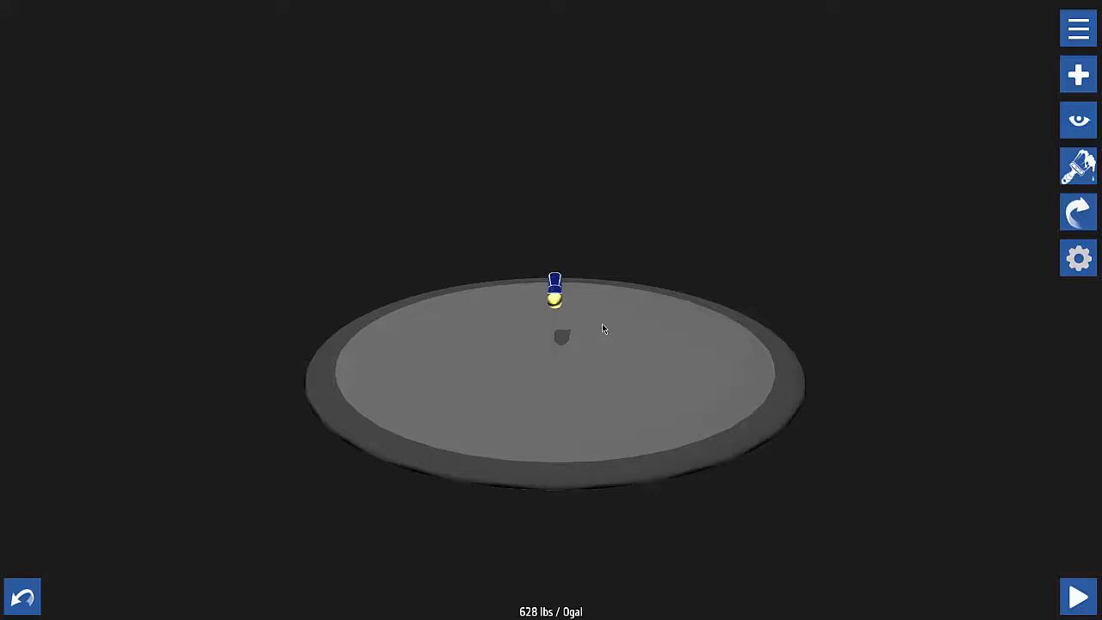
left_click_drag(602, 331, 812, 360)
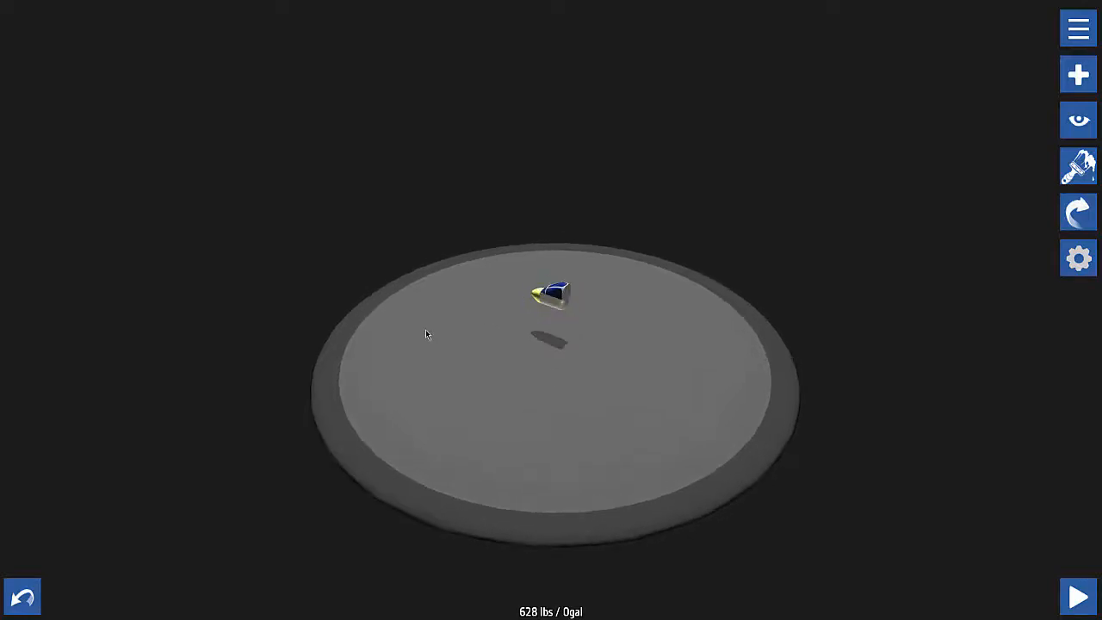
left_click_drag(425, 334, 342, 294)
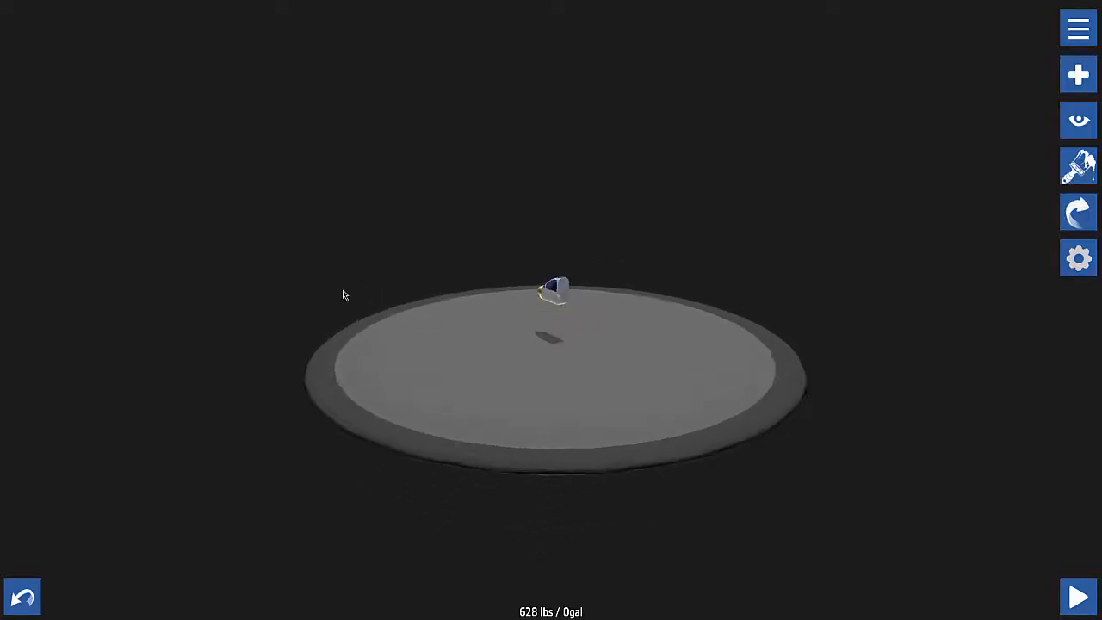
- Browse the Structural parts catalog down to the fuselage pieces
left_click(1078, 74)
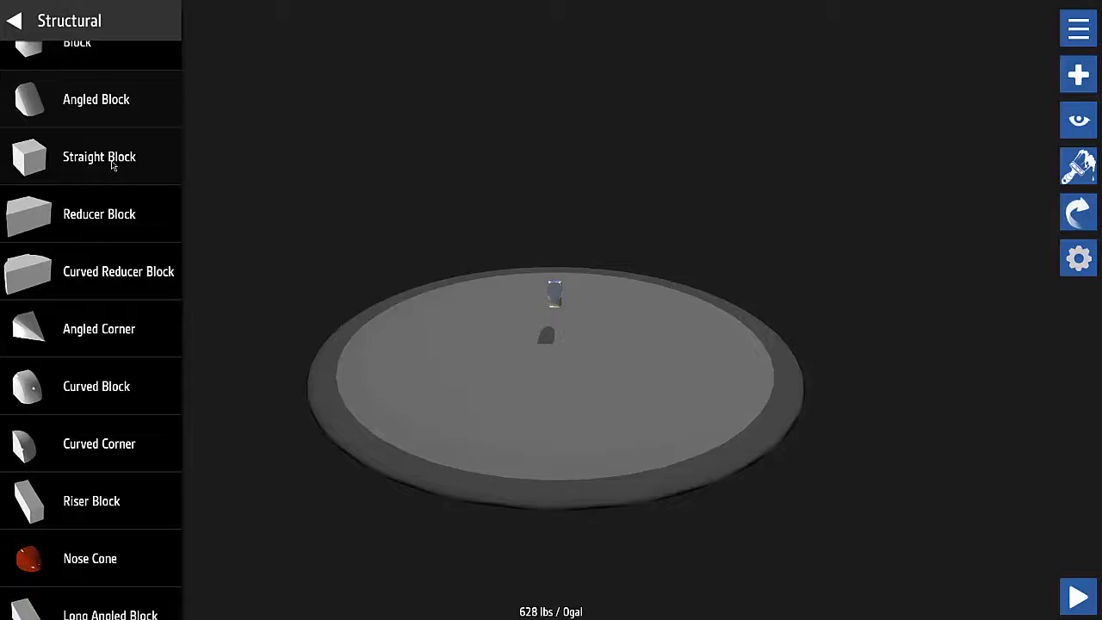
mouse_move(230, 258)
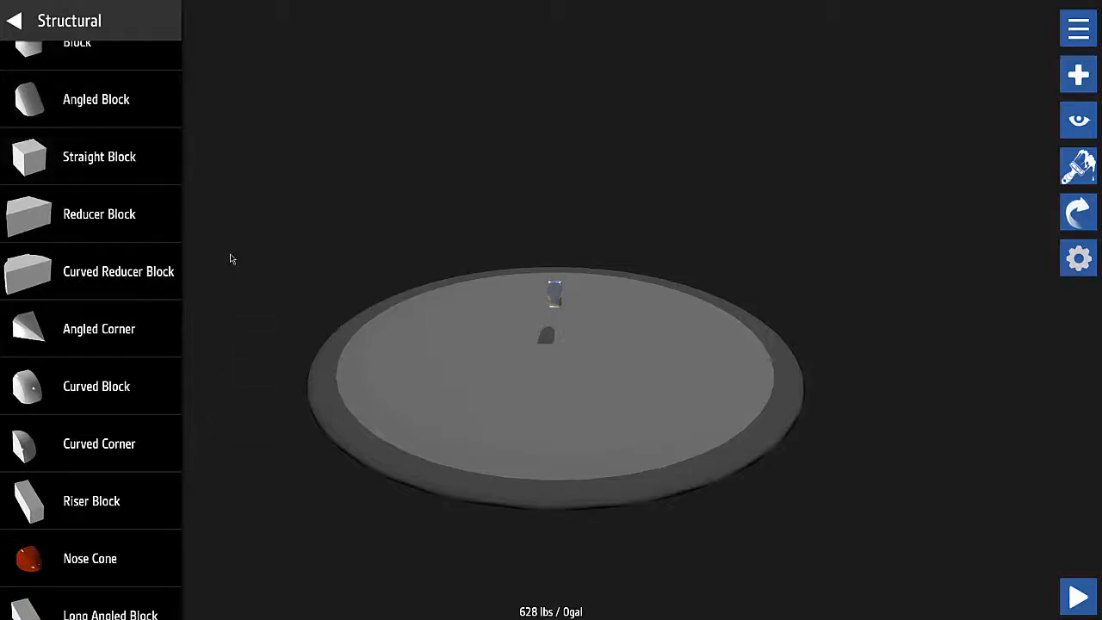
mouse_move(76, 7)
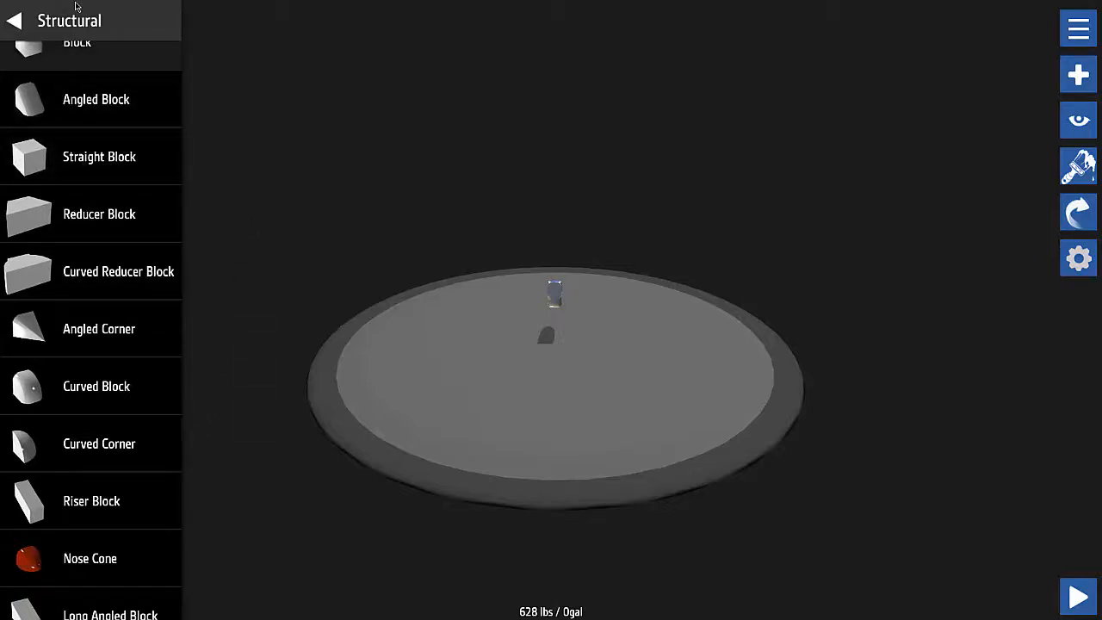
scroll("up", 3)
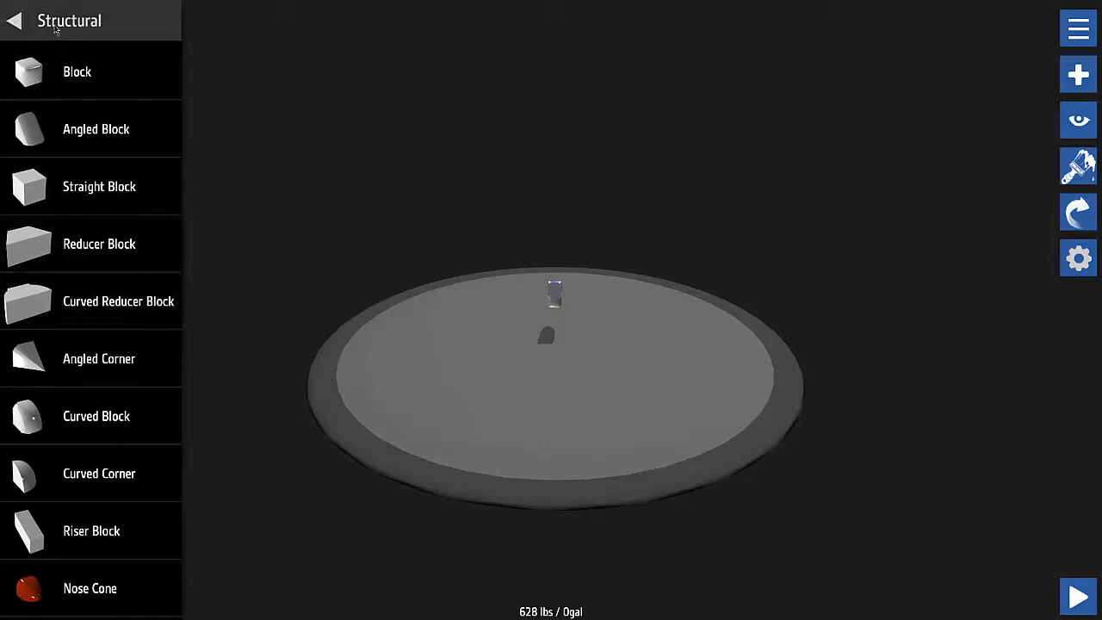
mouse_move(301, 255)
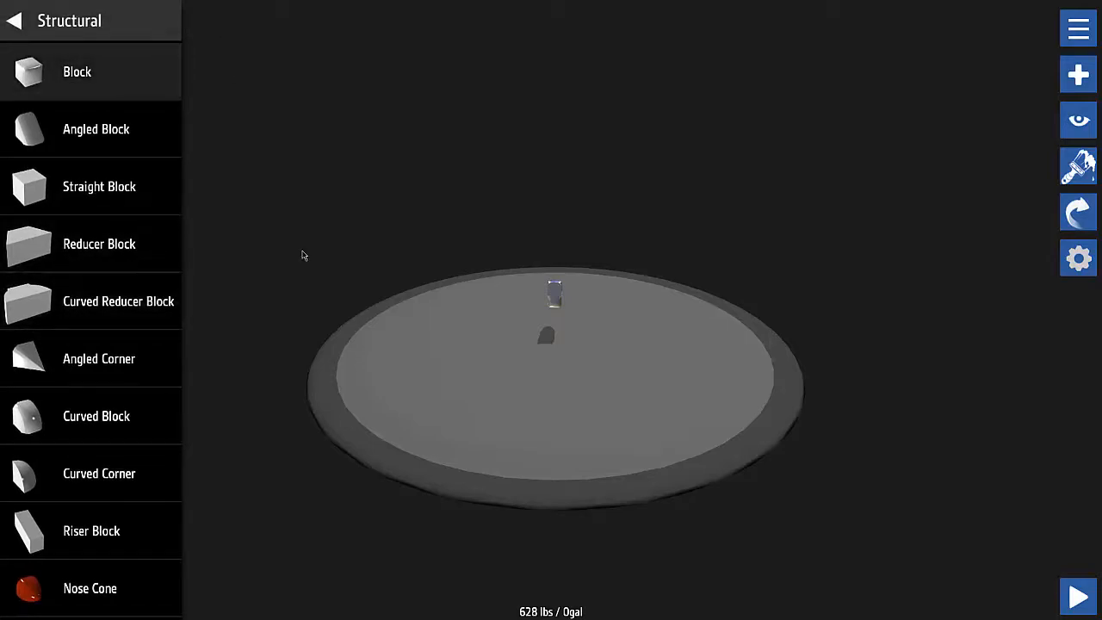
mouse_move(121, 81)
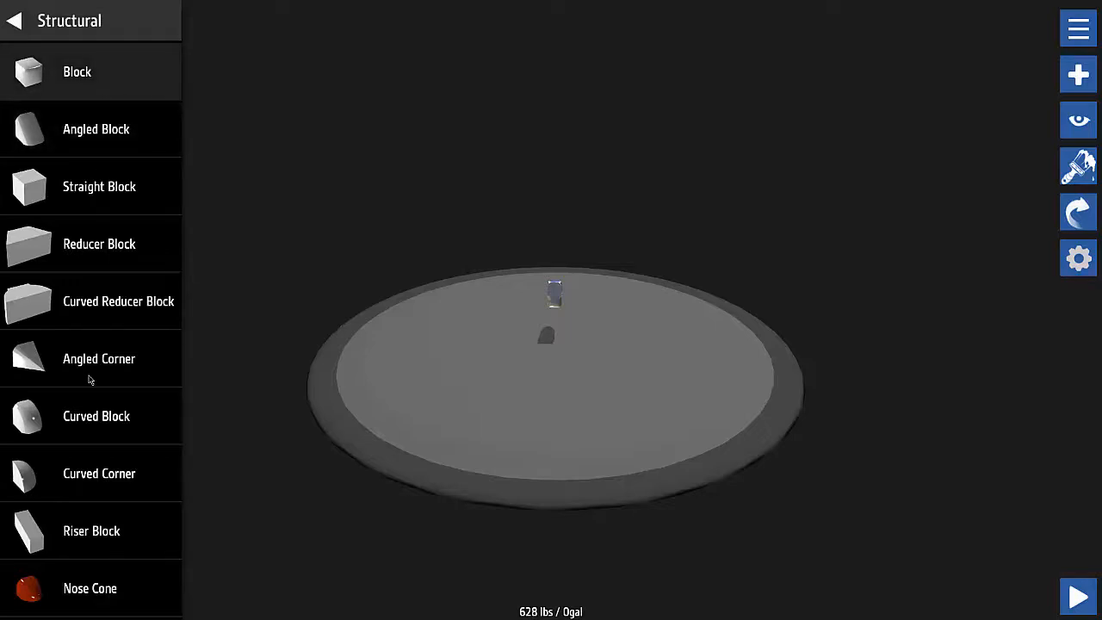
scroll("down", 3)
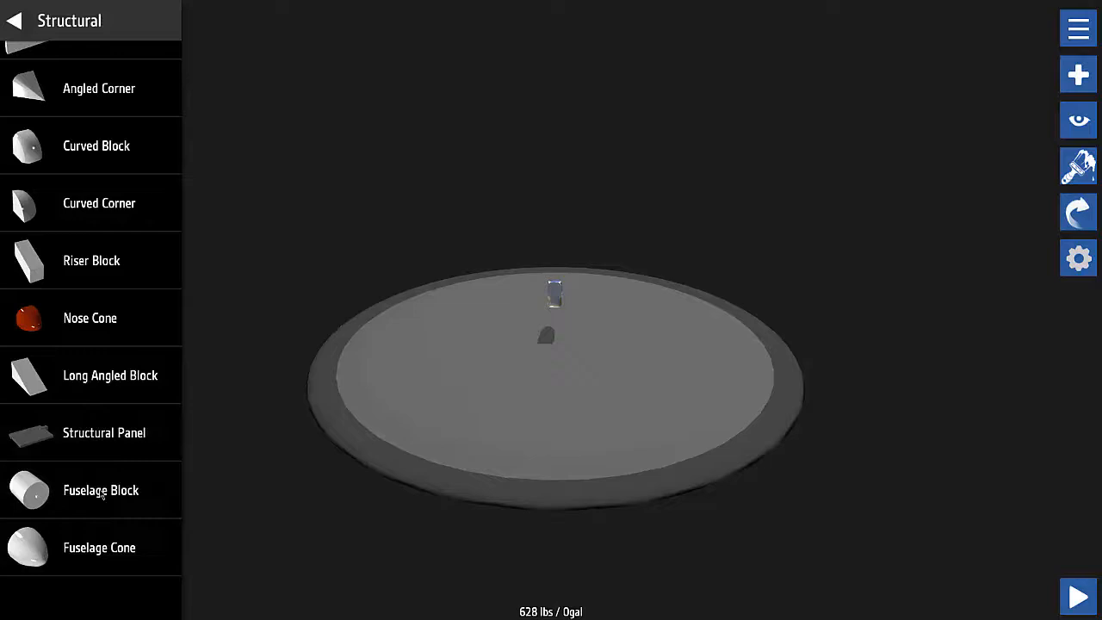
left_click_drag(100, 488, 802, 196)
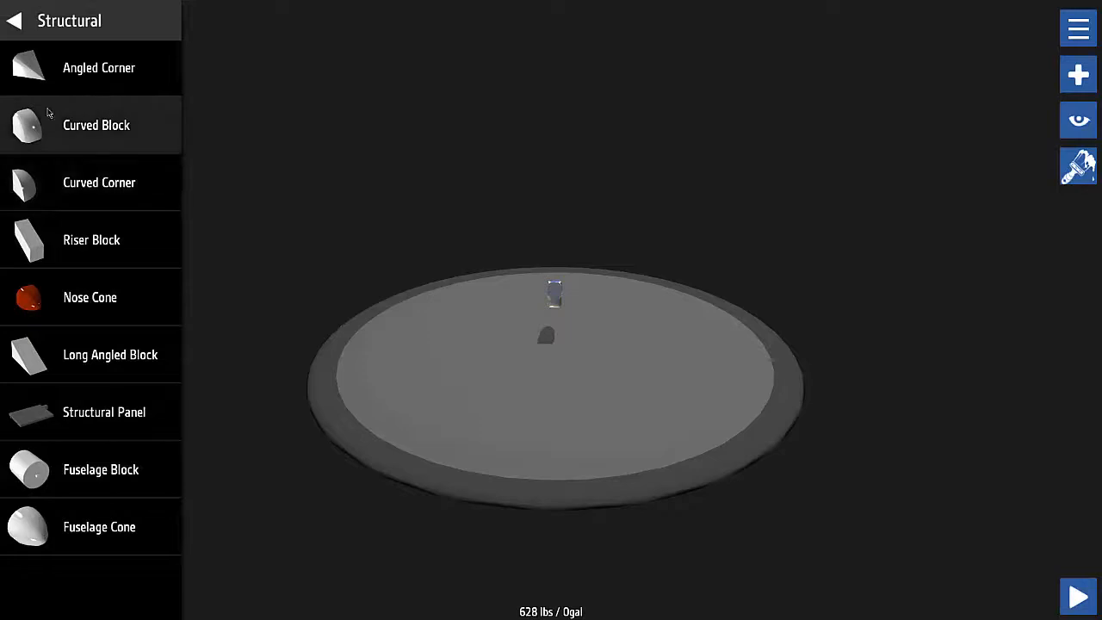
mouse_move(62, 93)
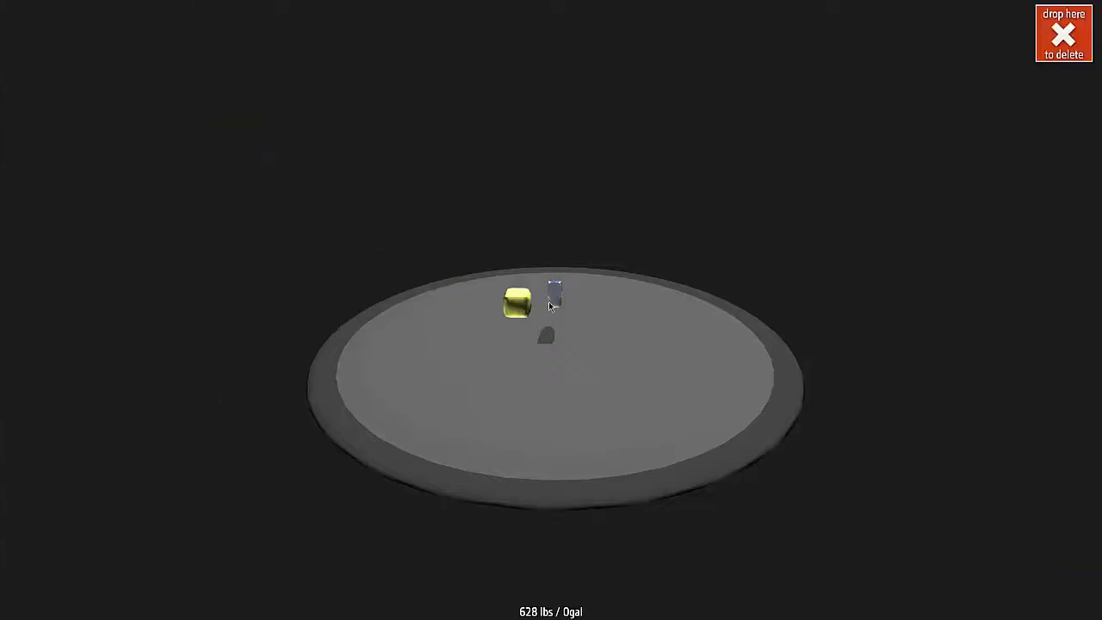
- Attach a fuselage block behind the cockpit and pick a further structural block
left_click_drag(516, 307, 583, 330)
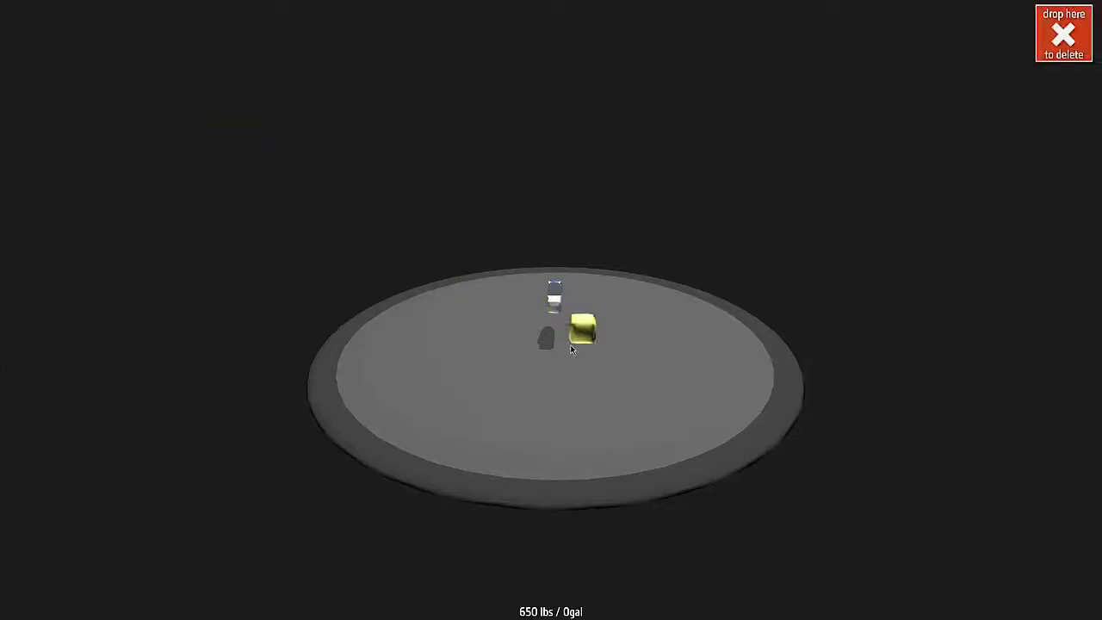
left_click_drag(584, 331, 541, 313)
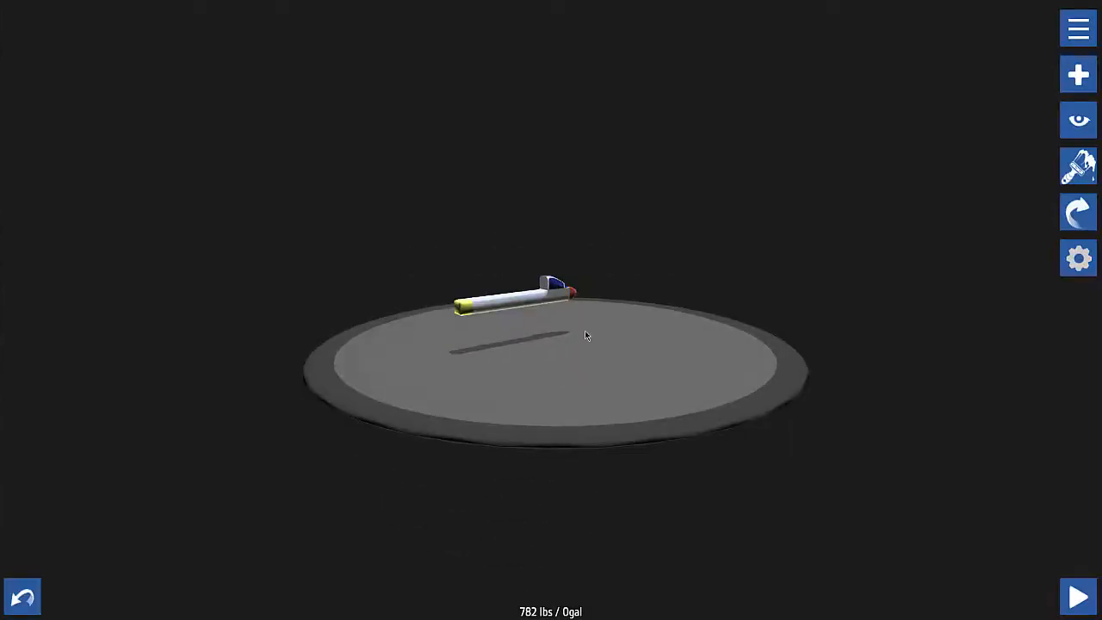
left_click_drag(585, 336, 516, 319)
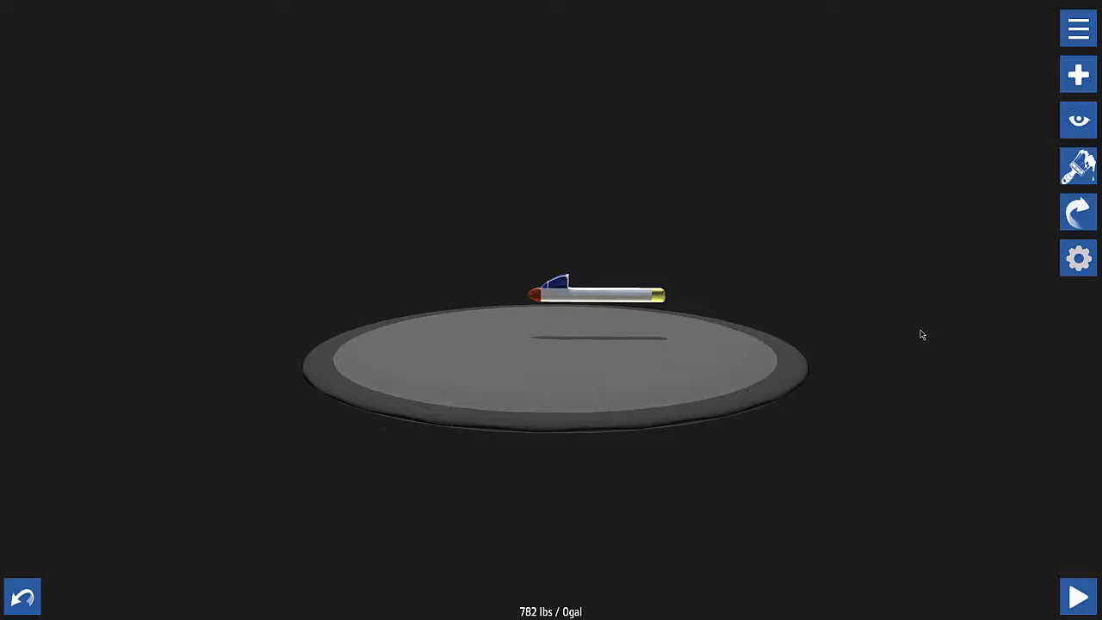
left_click(1078, 74)
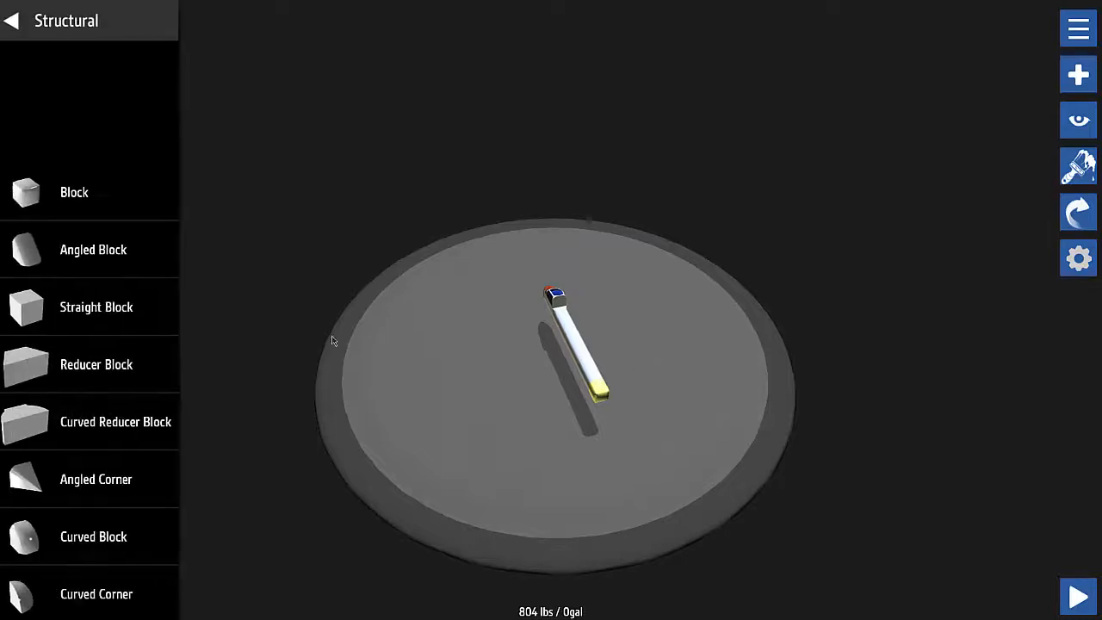
left_click_drag(572, 344, 594, 314)
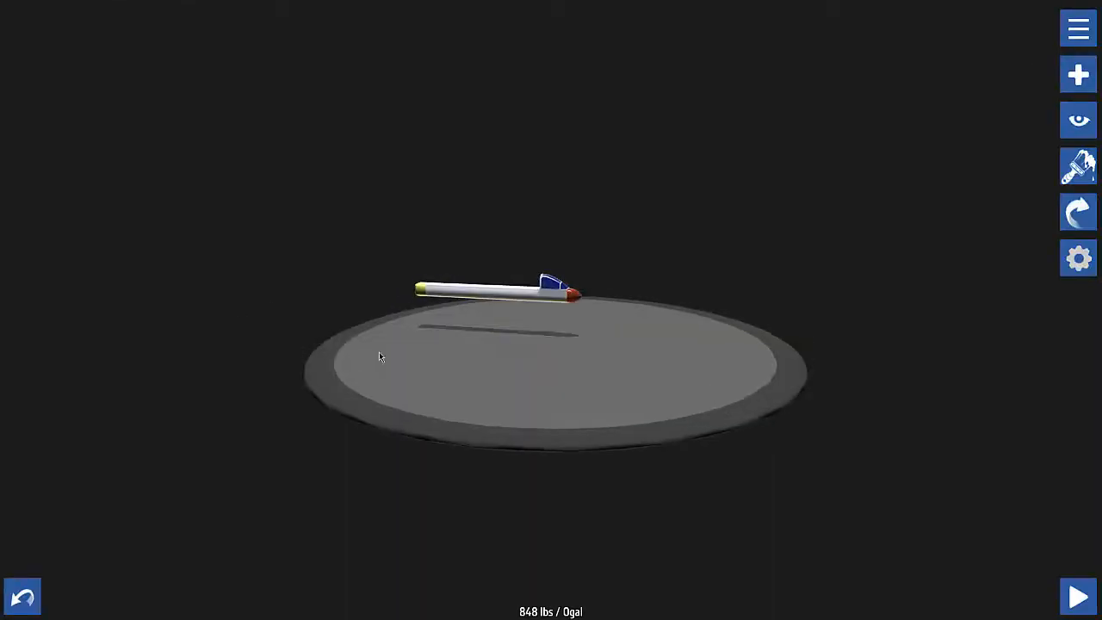
- Re-attach the cockpit at the front of the long fuselage and add a block near the nose
left_click(1077, 74)
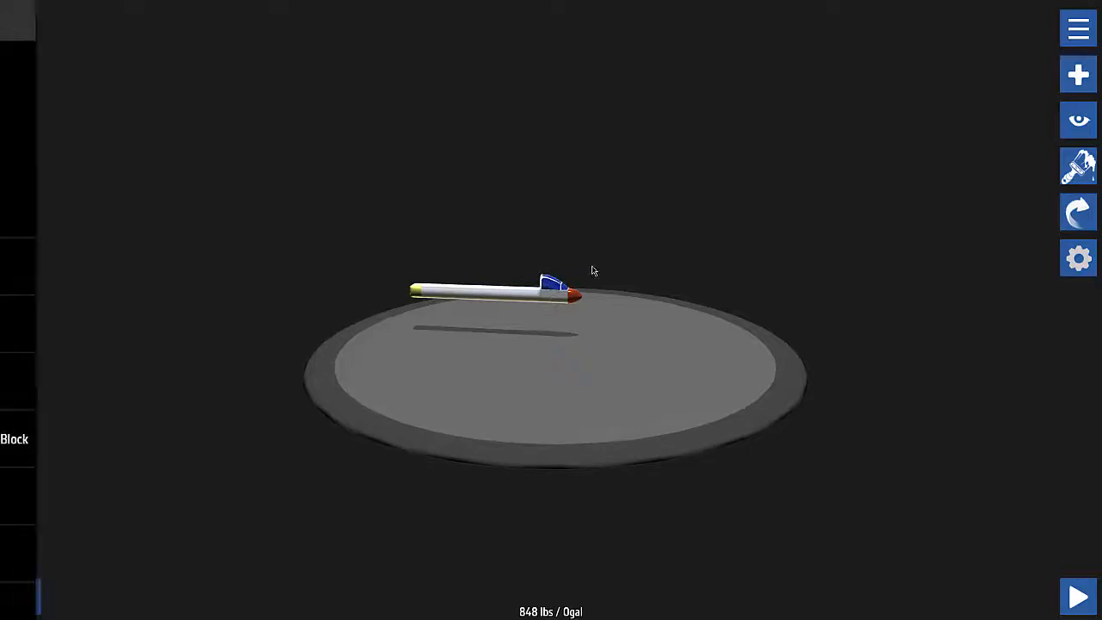
left_click_drag(551, 282, 594, 296)
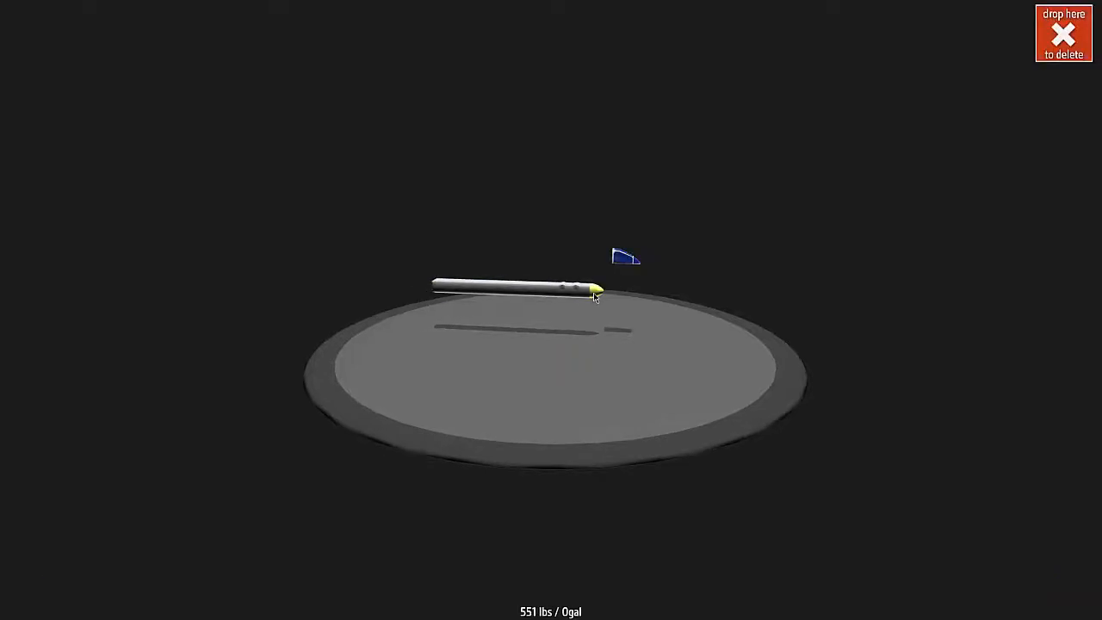
left_click(1078, 74)
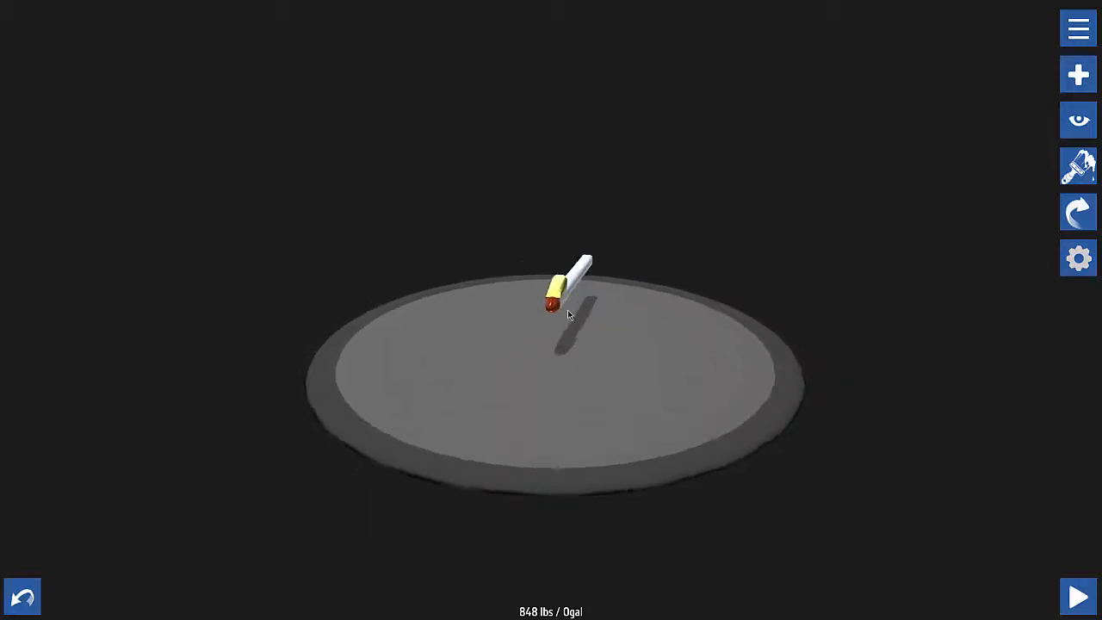
left_click(1078, 74)
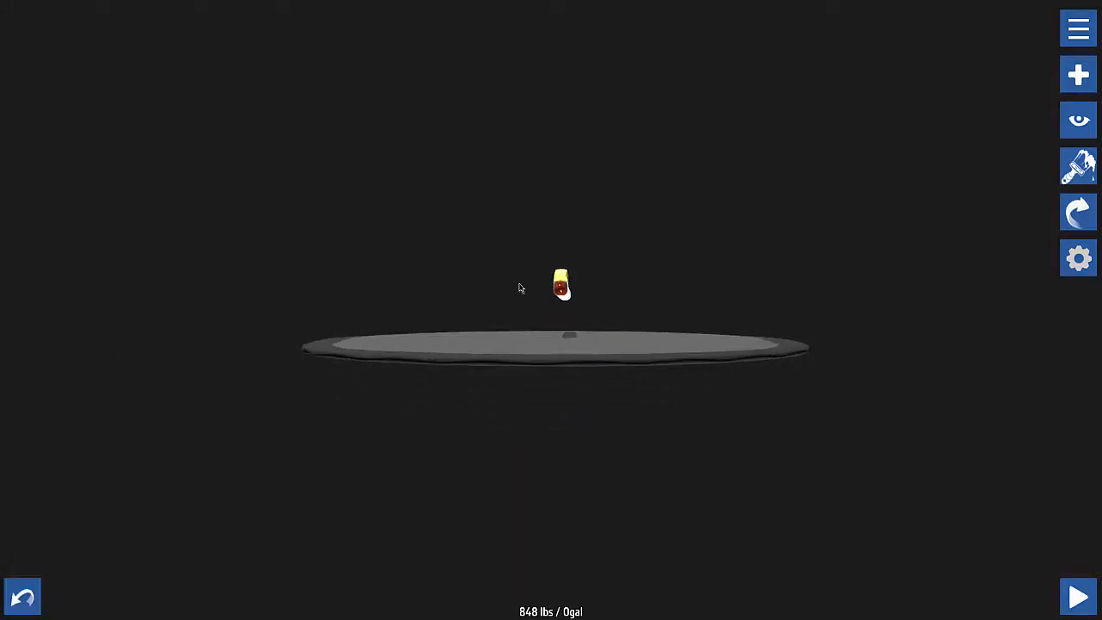
left_click(1078, 74)
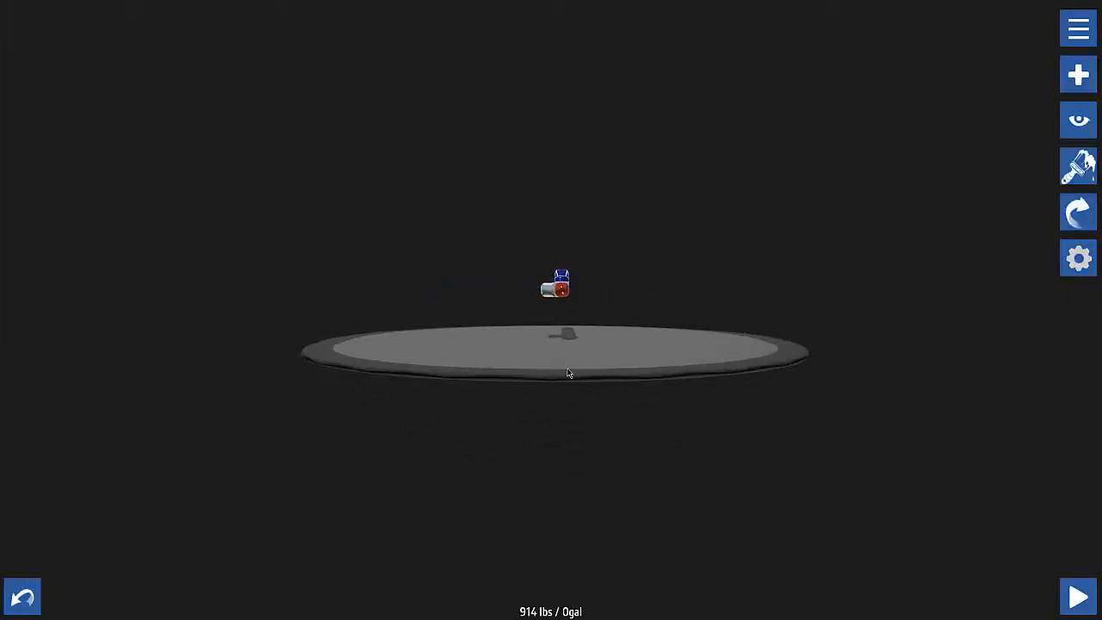
- Snap a structural block onto the front of the plane beside the cockpit
left_click(1078, 75)
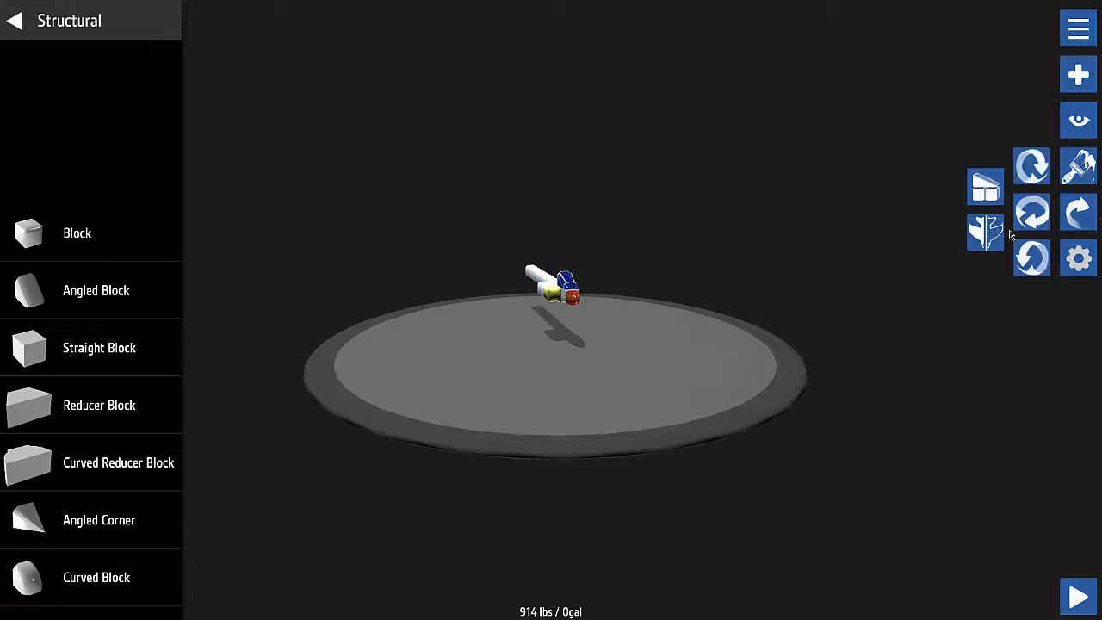
left_click(985, 232)
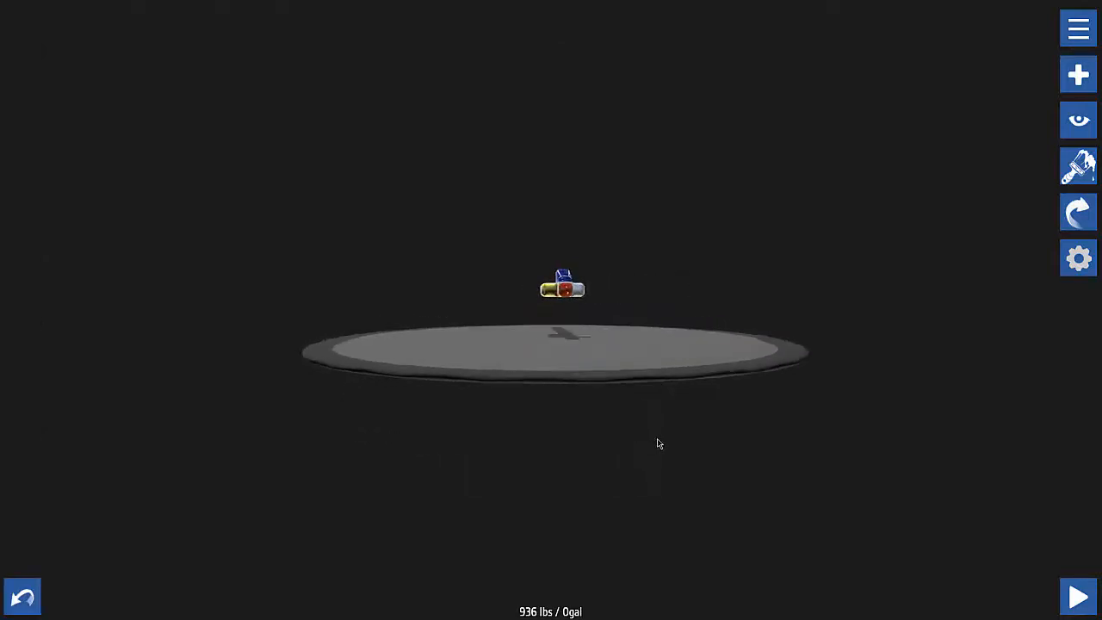
left_click(1078, 74)
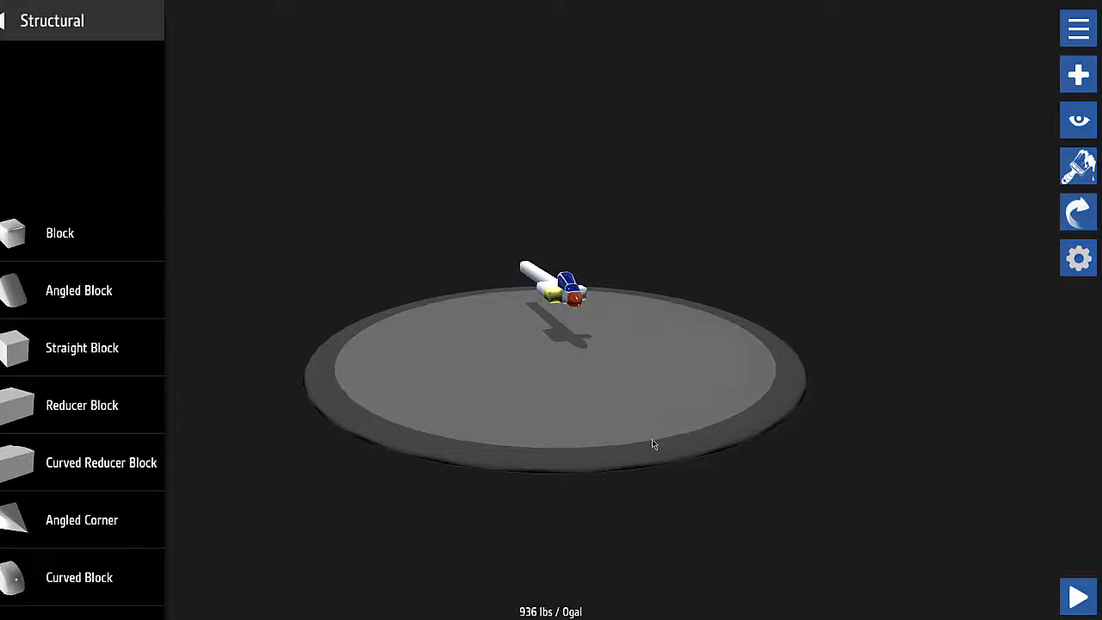
left_click(1078, 28)
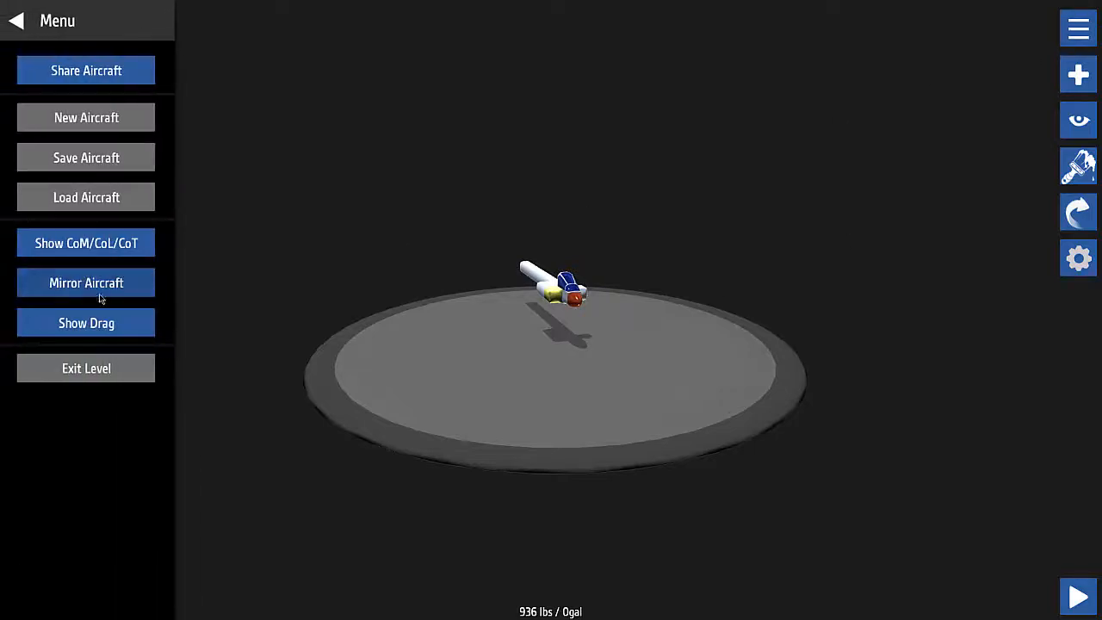
- Show the drag overlay, strip the bulky front parts down to a nose-coned fuselage, then hide drag
left_click(87, 324)
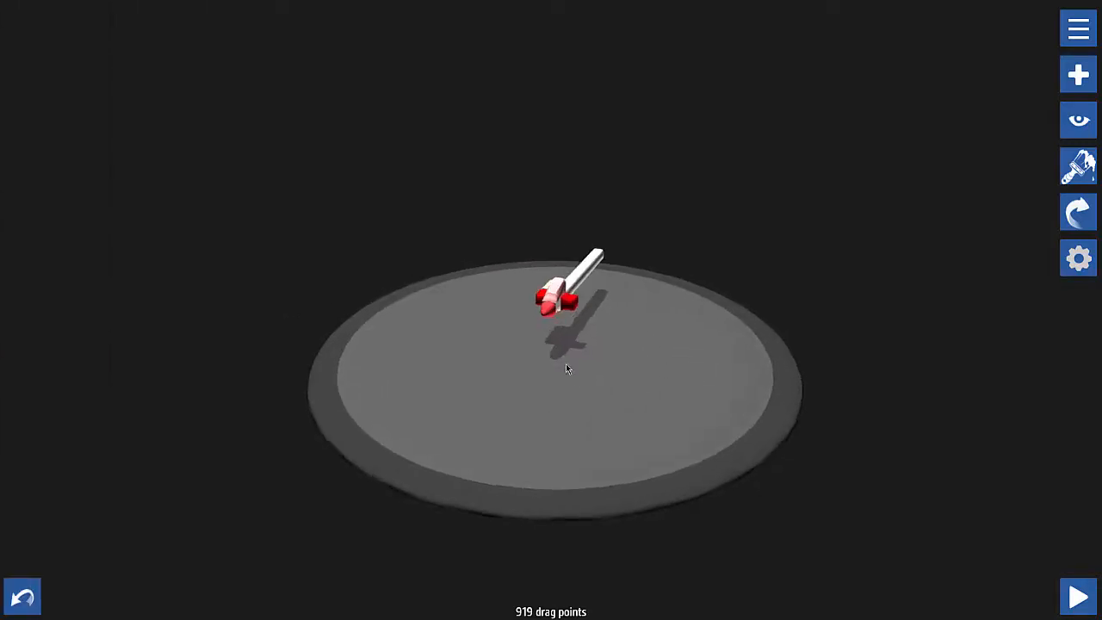
left_click(1077, 27)
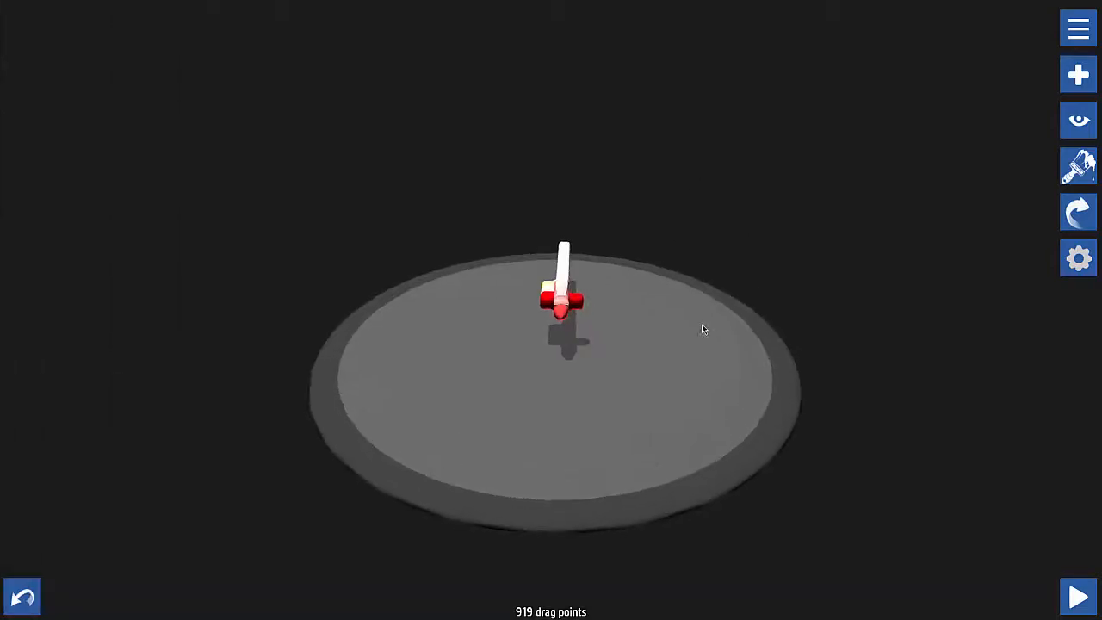
left_click(1077, 28)
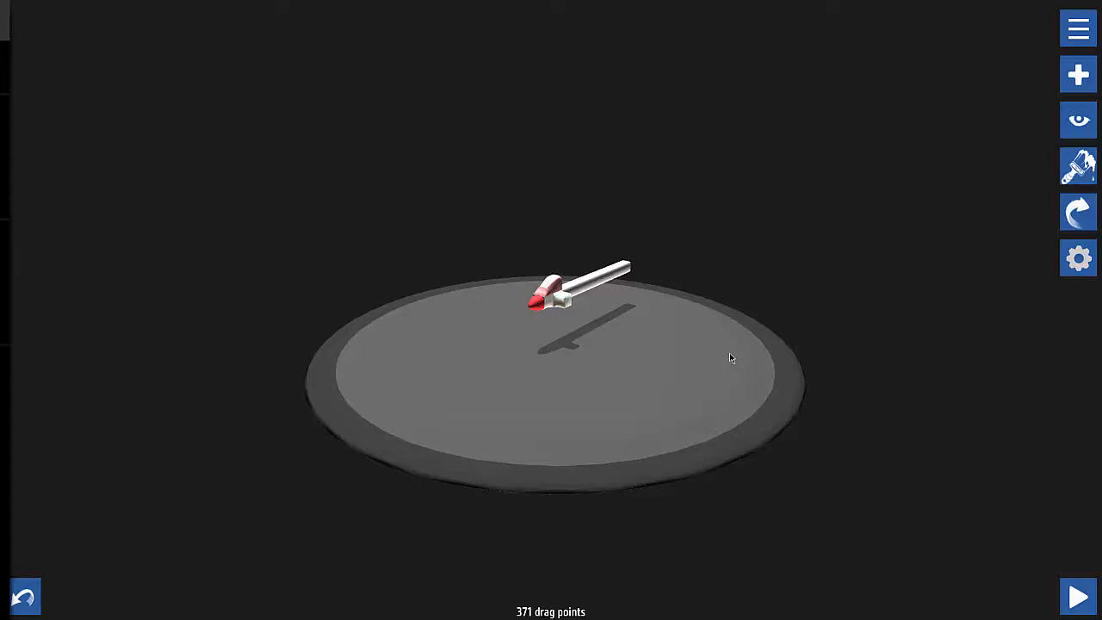
left_click(1077, 28)
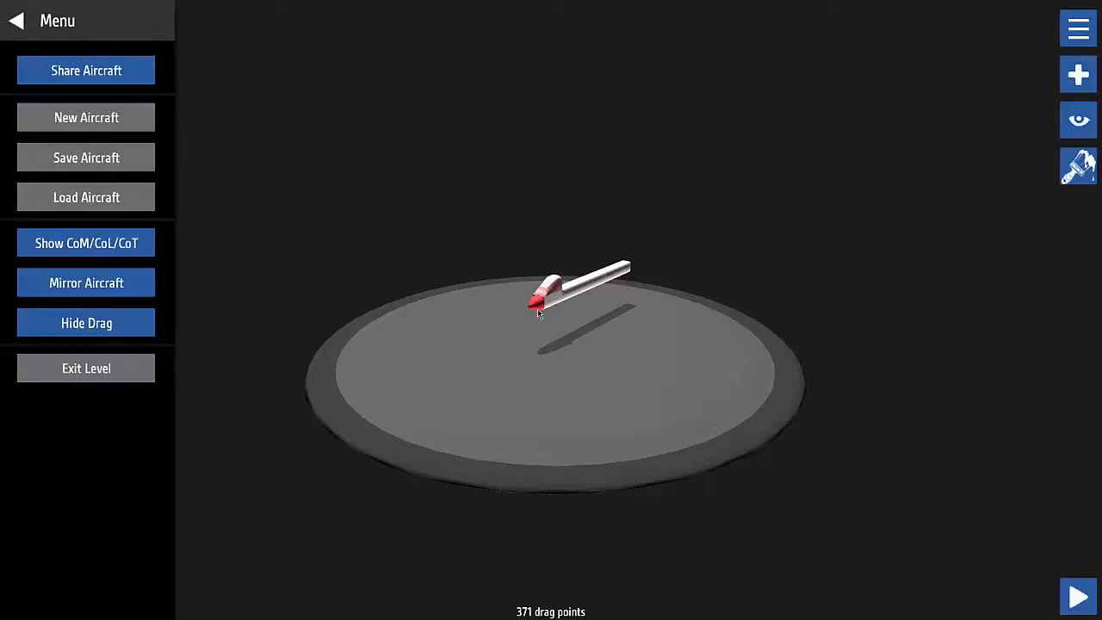
left_click(542, 302)
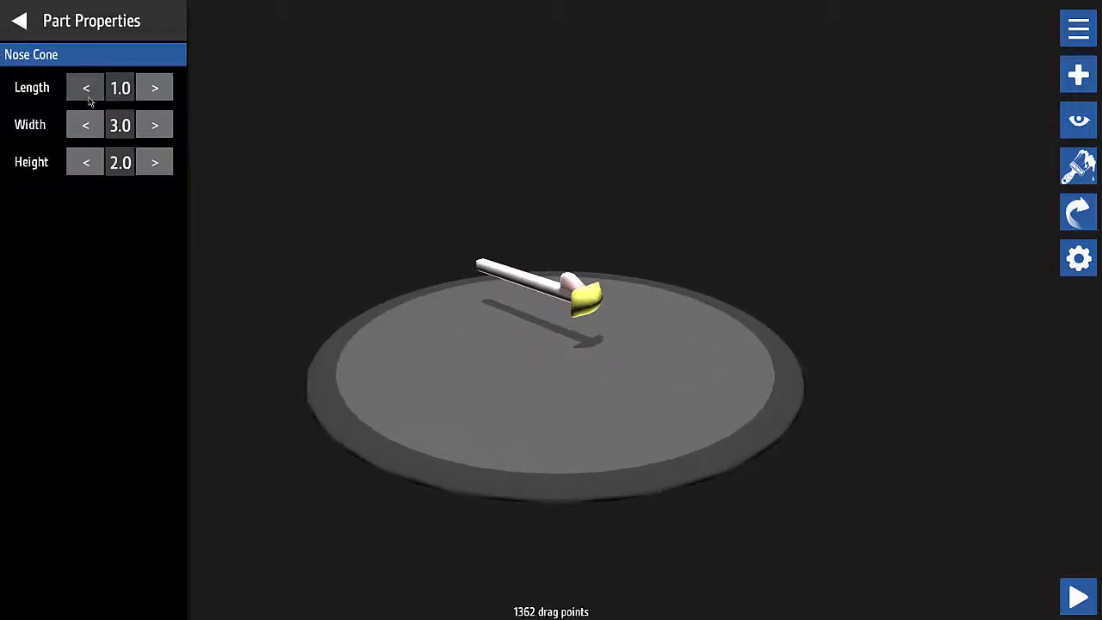
- Resize the Nose Cone's length, width and height and seat the curved cockpit at the fuselage front
left_click(86, 124)
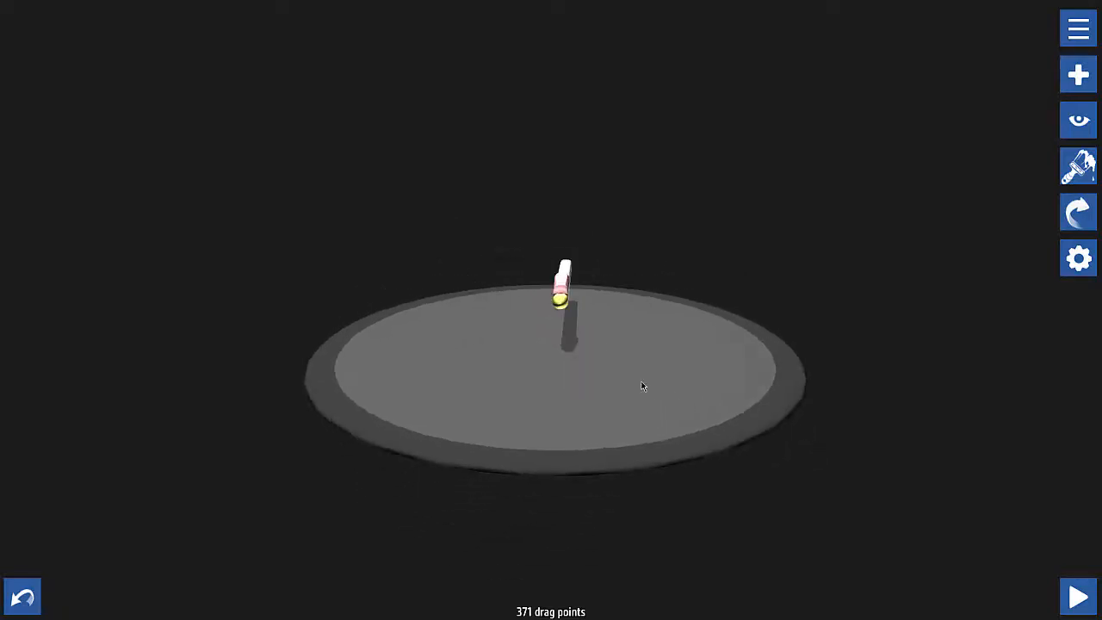
left_click(561, 289)
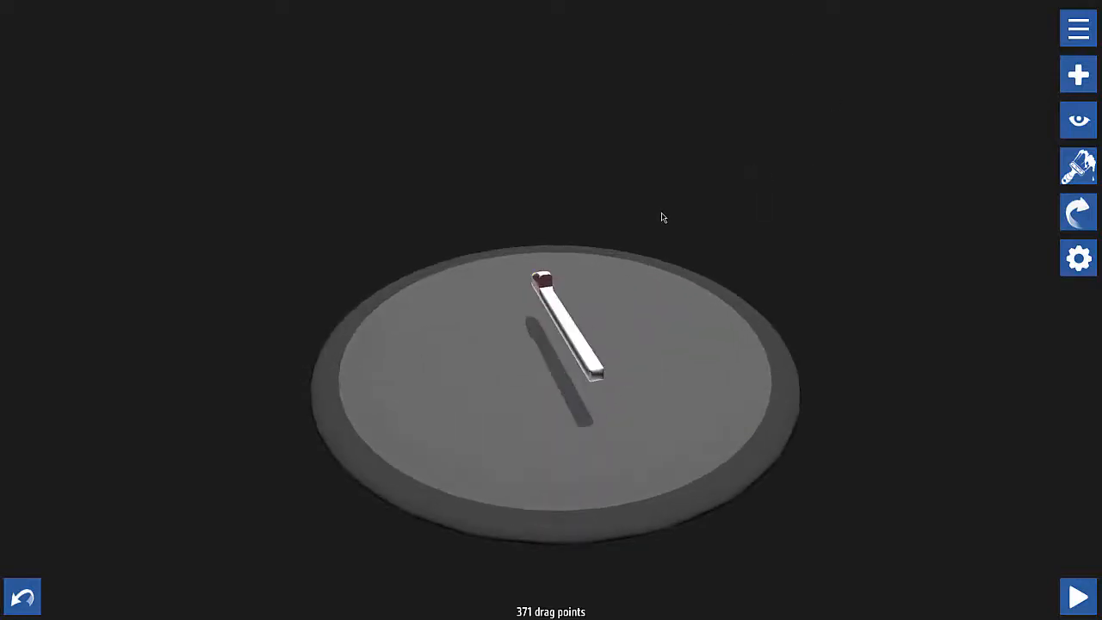
left_click(1077, 74)
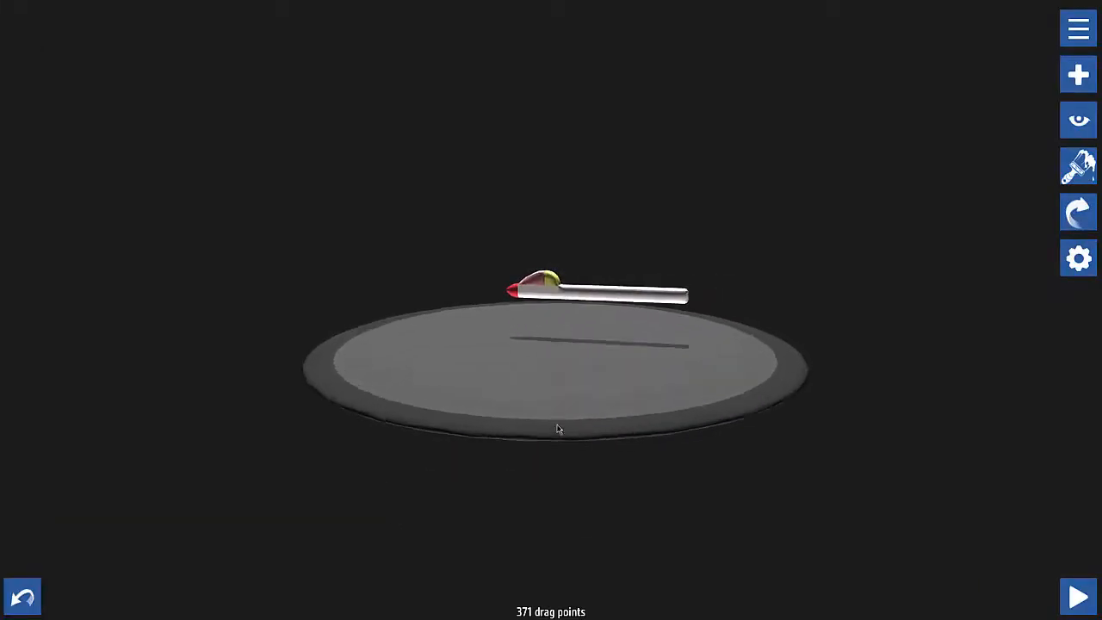
left_click(1078, 74)
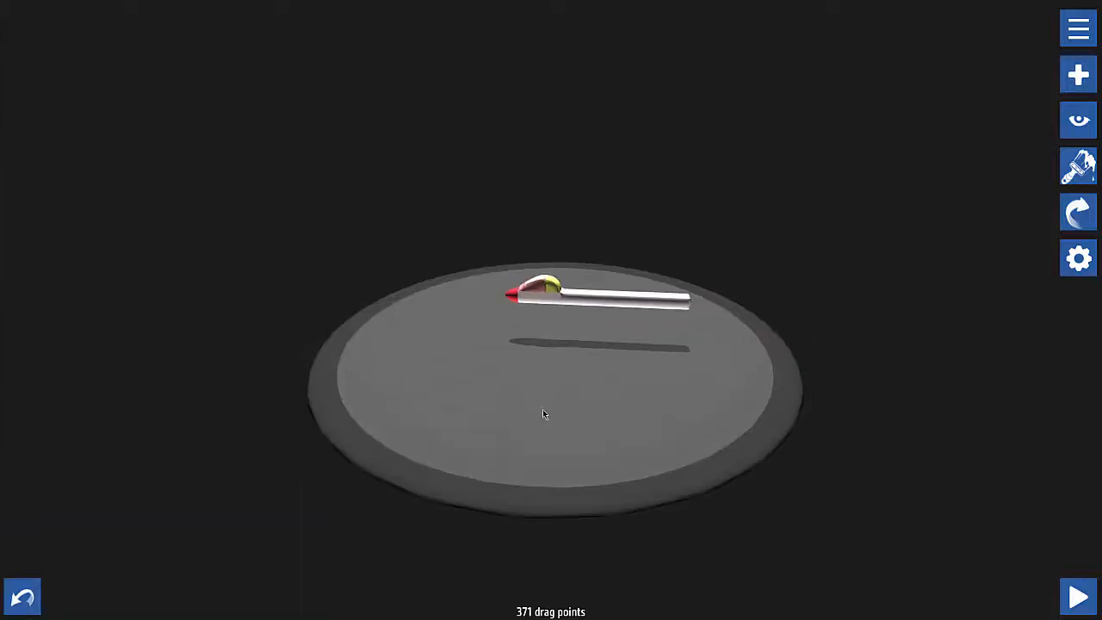
left_click(1078, 74)
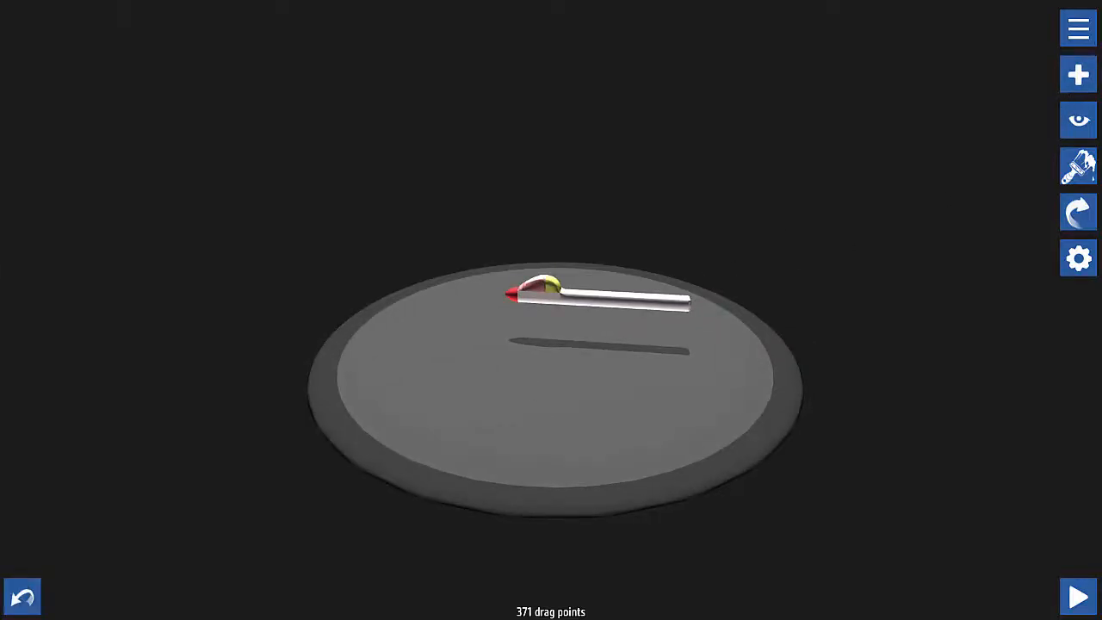
left_click(1078, 74)
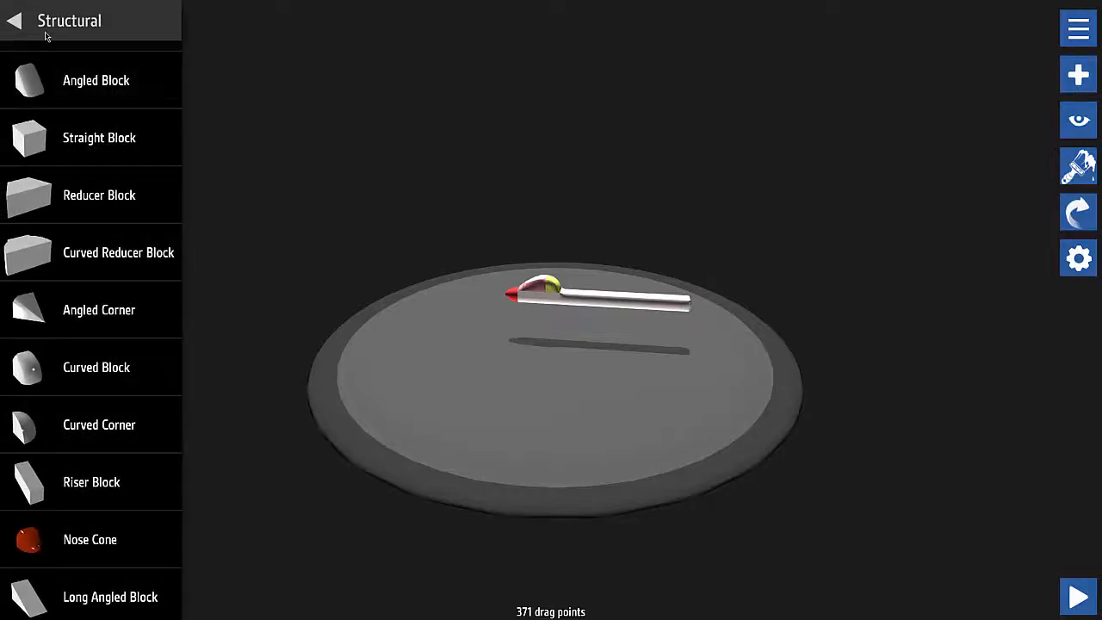
- Stretch structural parts into a long slim body and attach a tail stabilizer at the rear
left_click(14, 21)
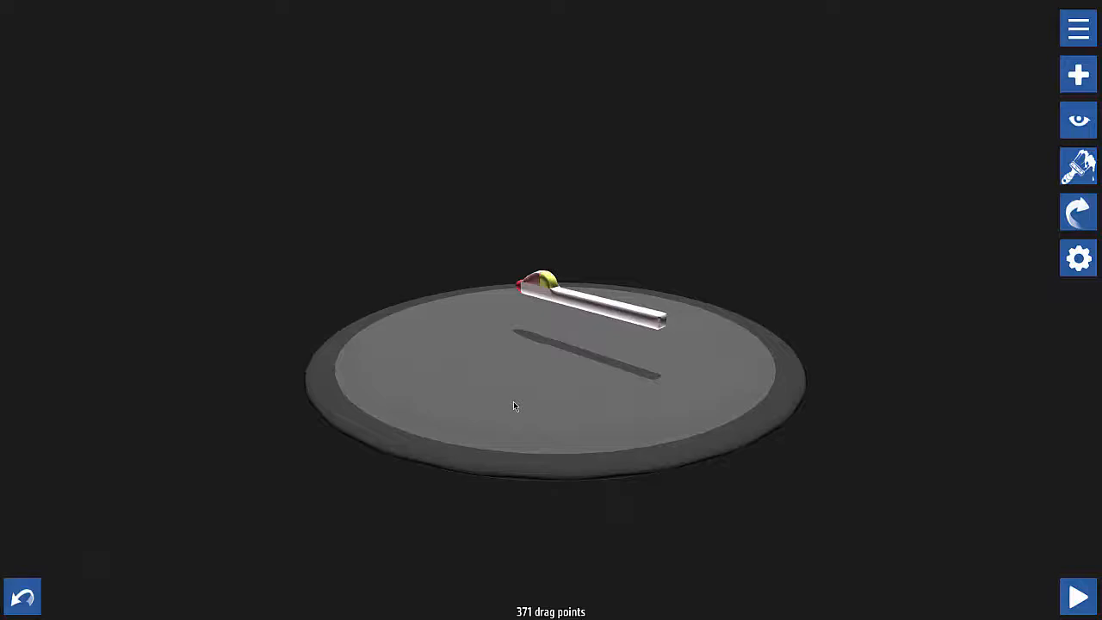
left_click(1077, 74)
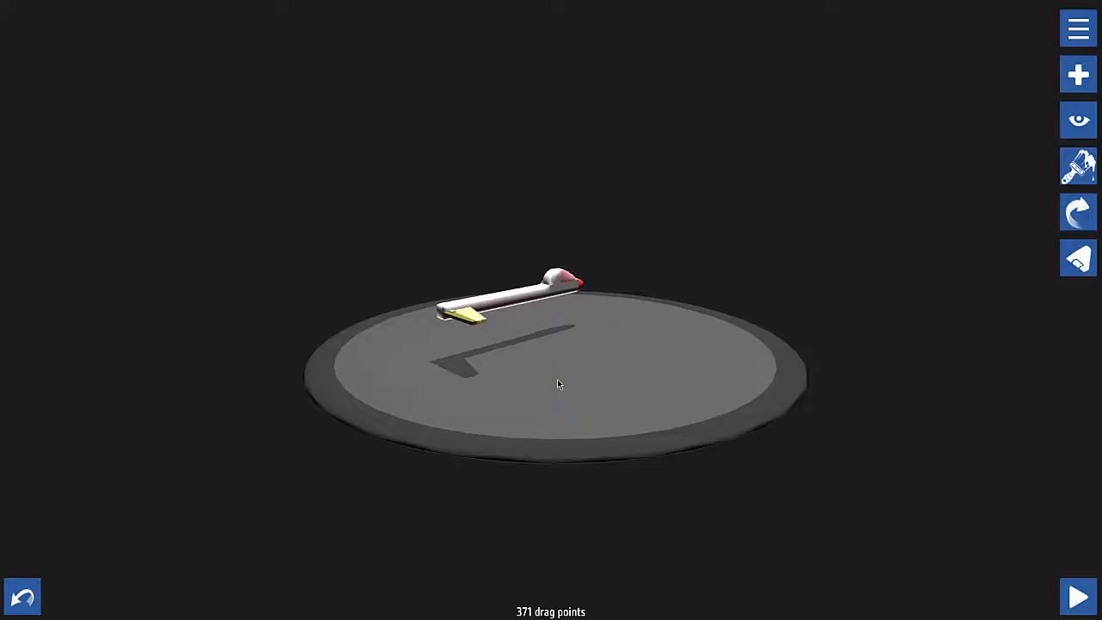
left_click(1078, 76)
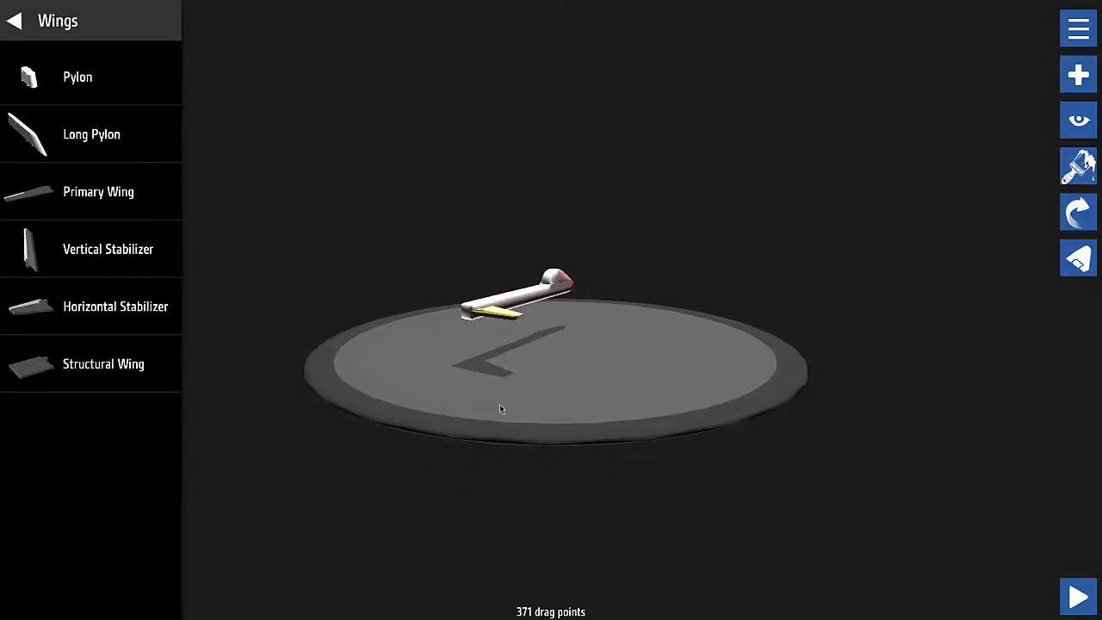
mouse_move(497, 372)
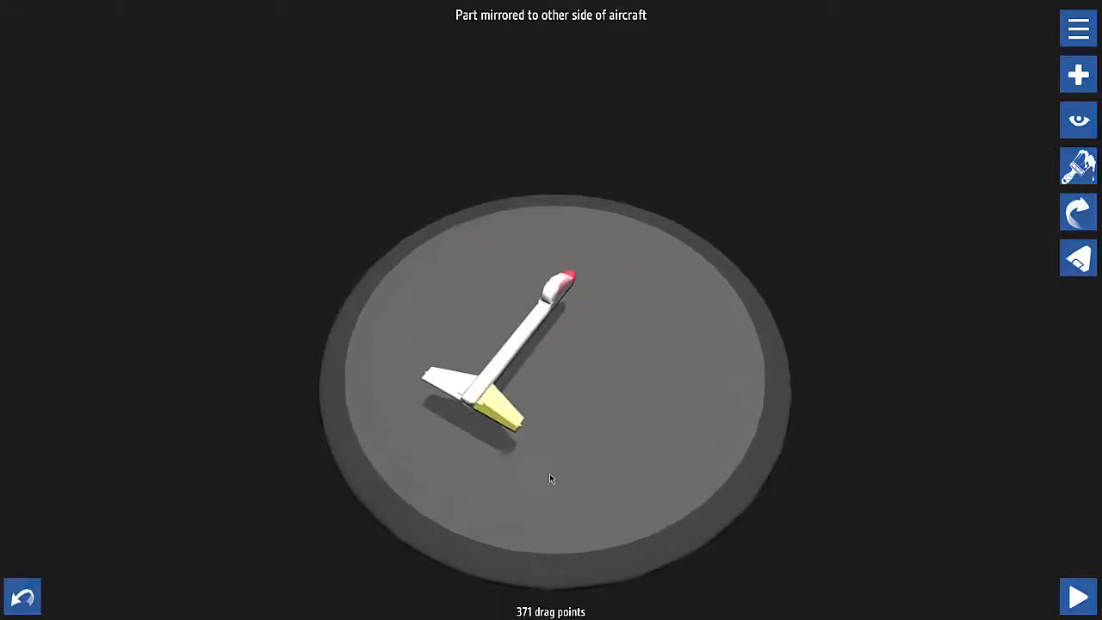
left_click(1078, 74)
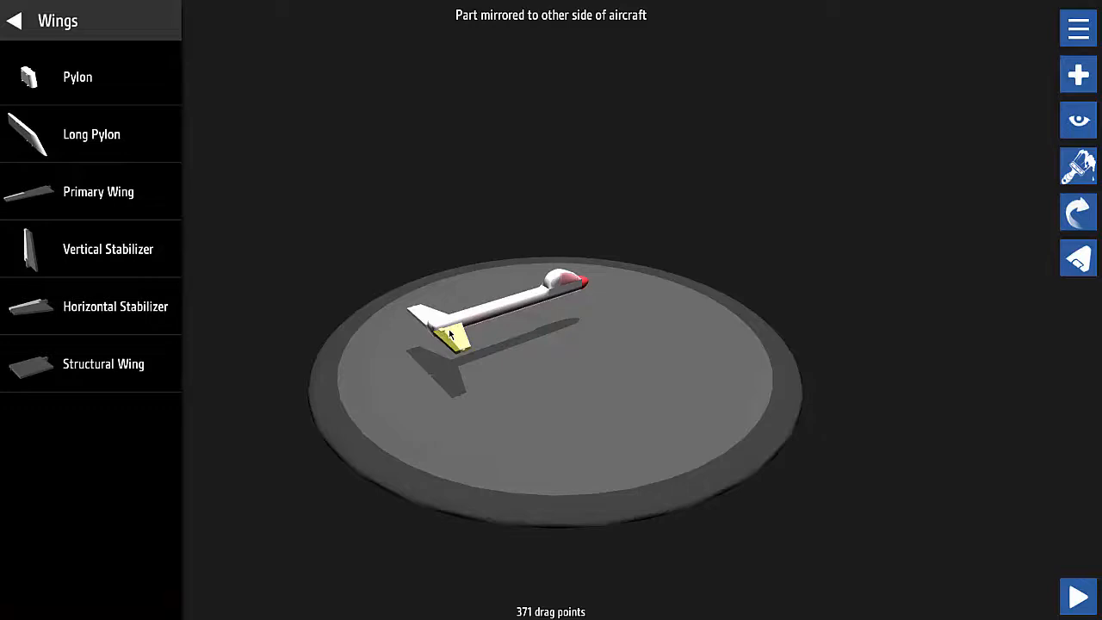
left_click_drag(451, 336, 585, 310)
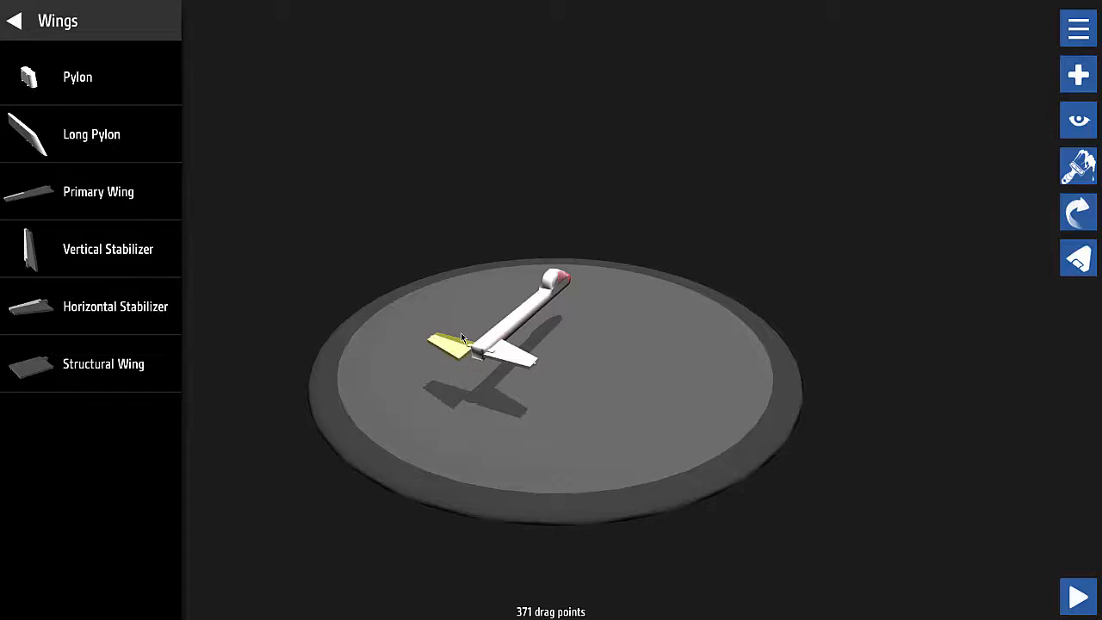
- Add the mirrored horizontal tailplane and upright fin to form a basic tail
left_click(14, 21)
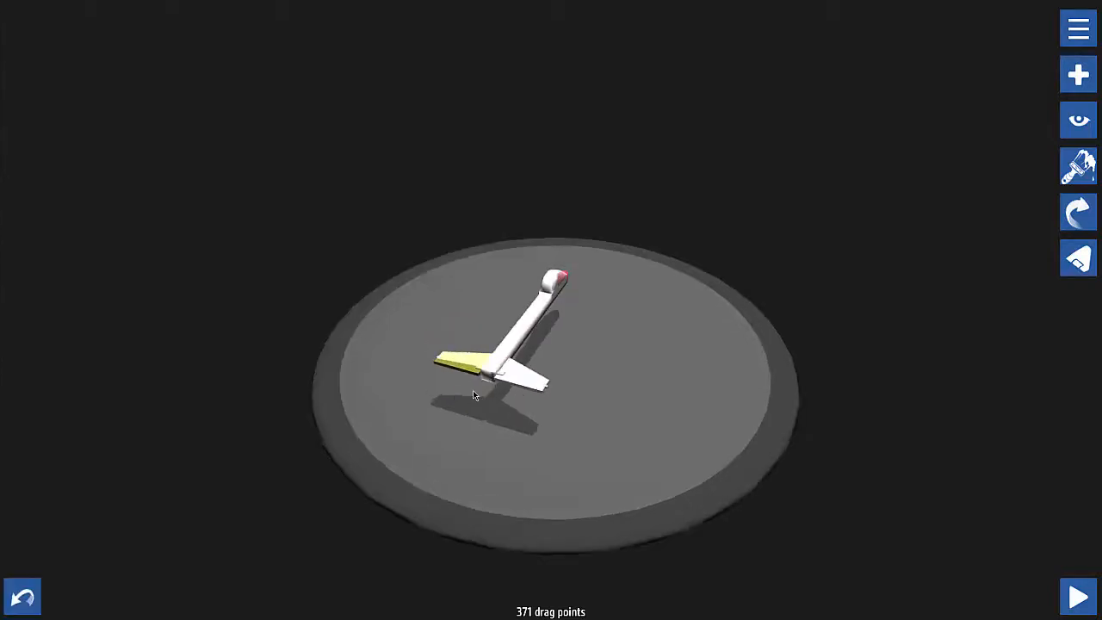
left_click(1078, 75)
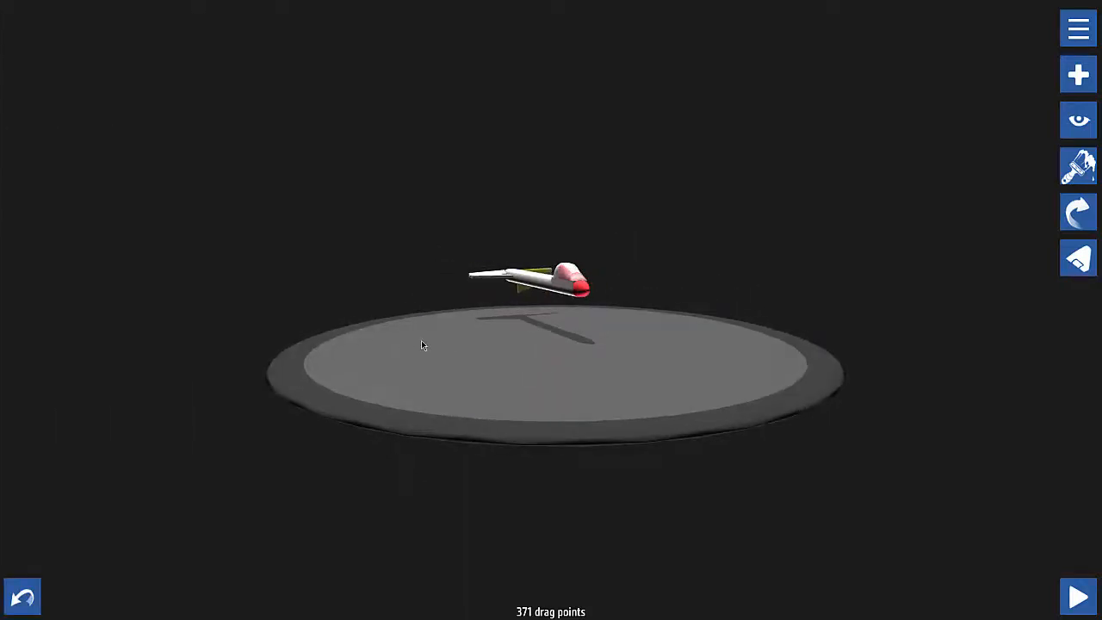
left_click_drag(421, 344, 846, 448)
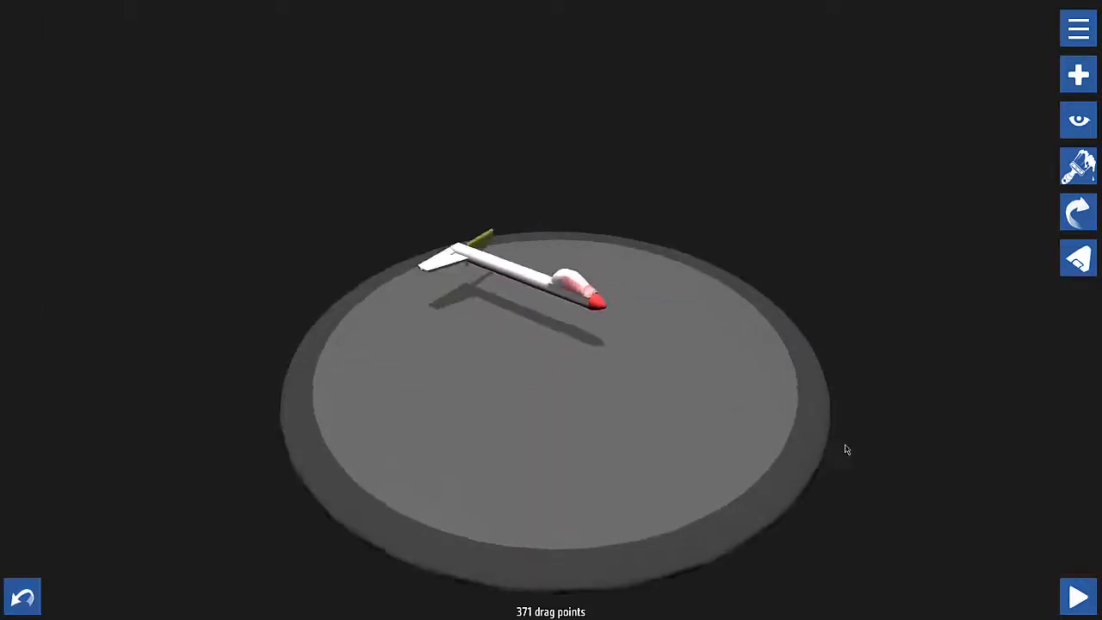
left_click(1078, 74)
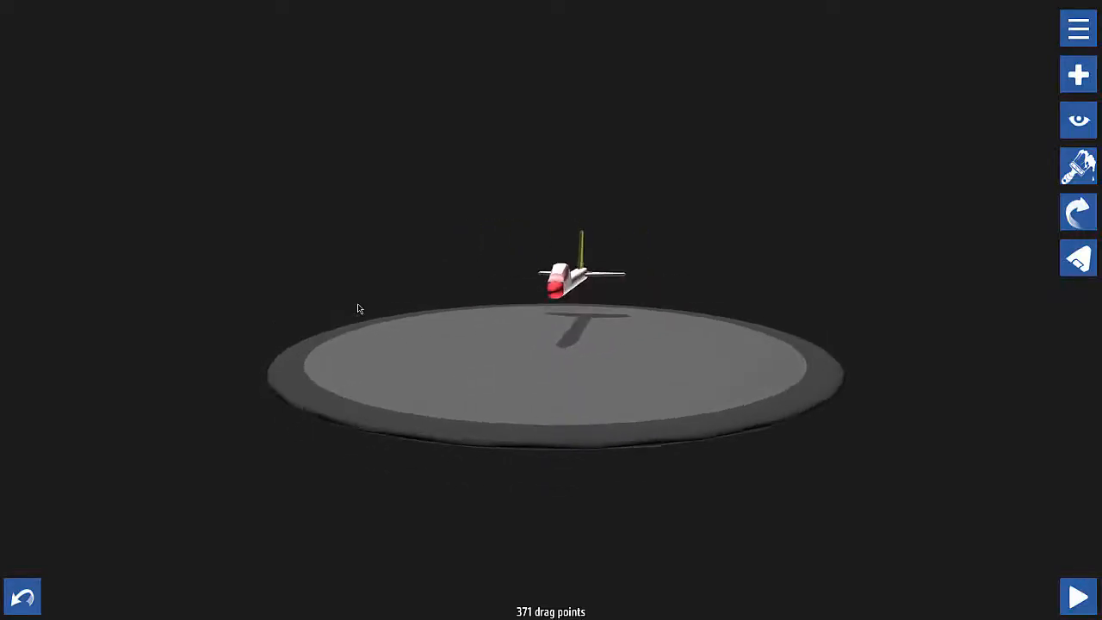
- Inspect the tail from the side and reattach the Vertical Stabilizer at the fuselage rear
left_click_drag(358, 310, 603, 336)
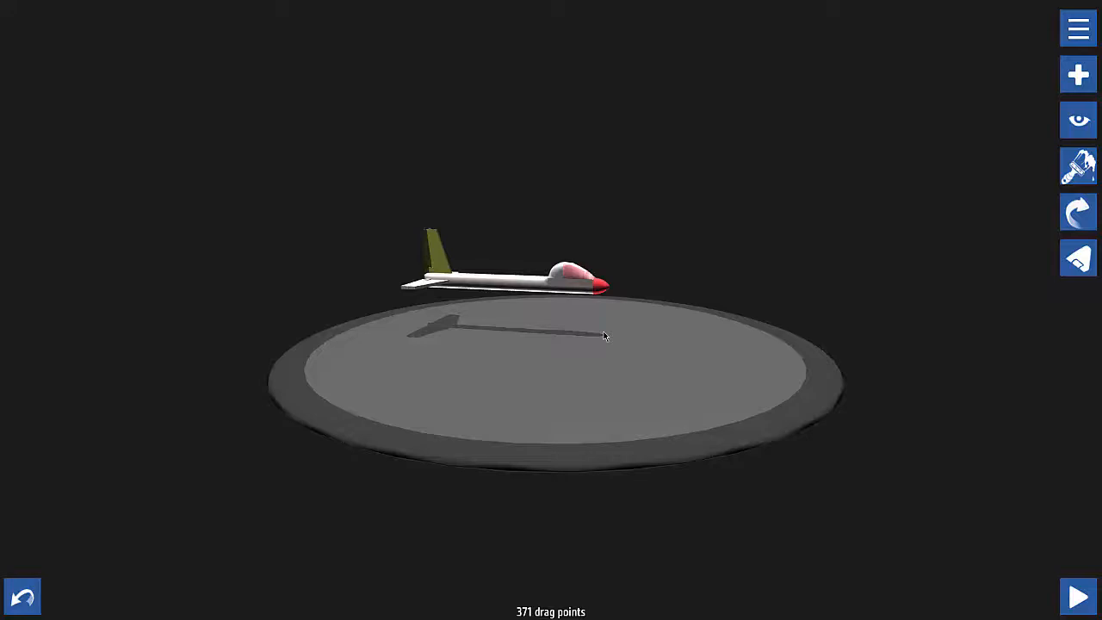
left_click_drag(602, 336, 543, 370)
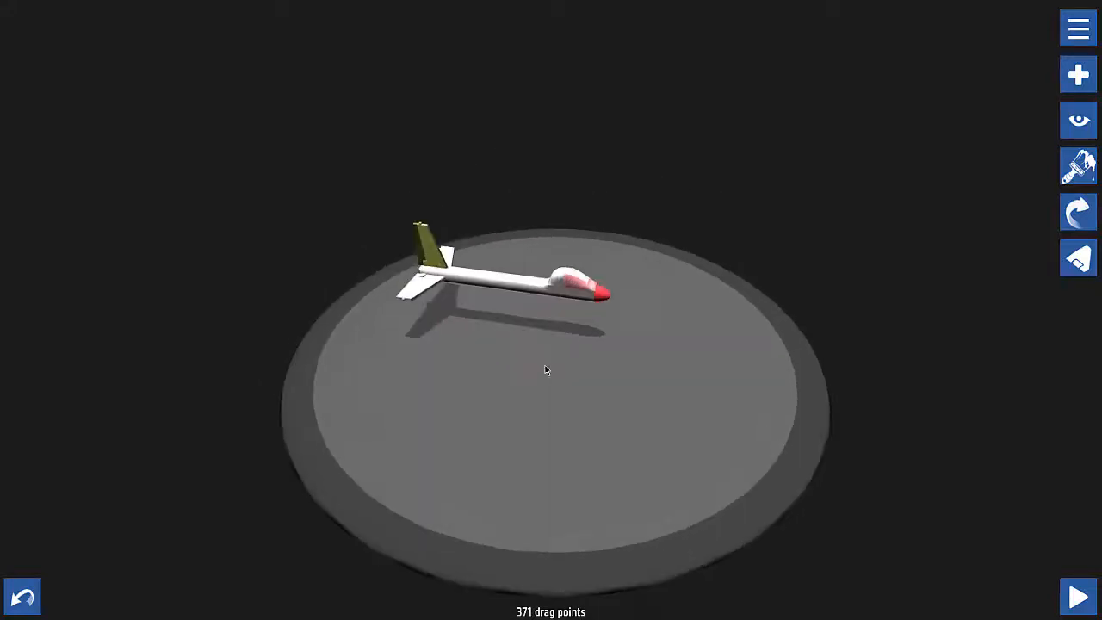
left_click_drag(544, 371, 708, 341)
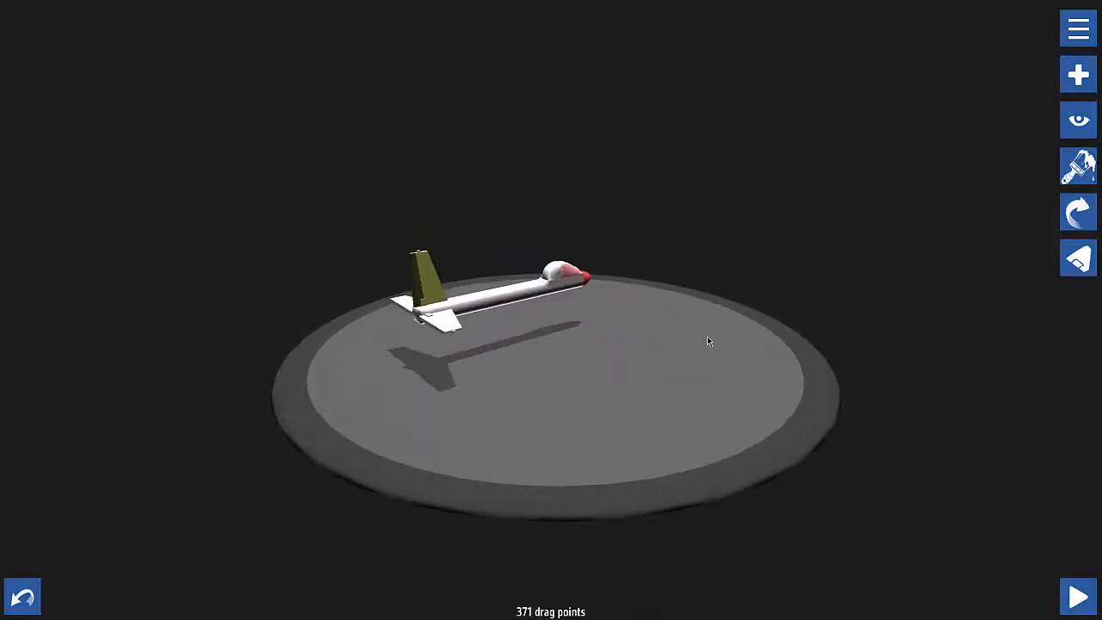
left_click(1078, 76)
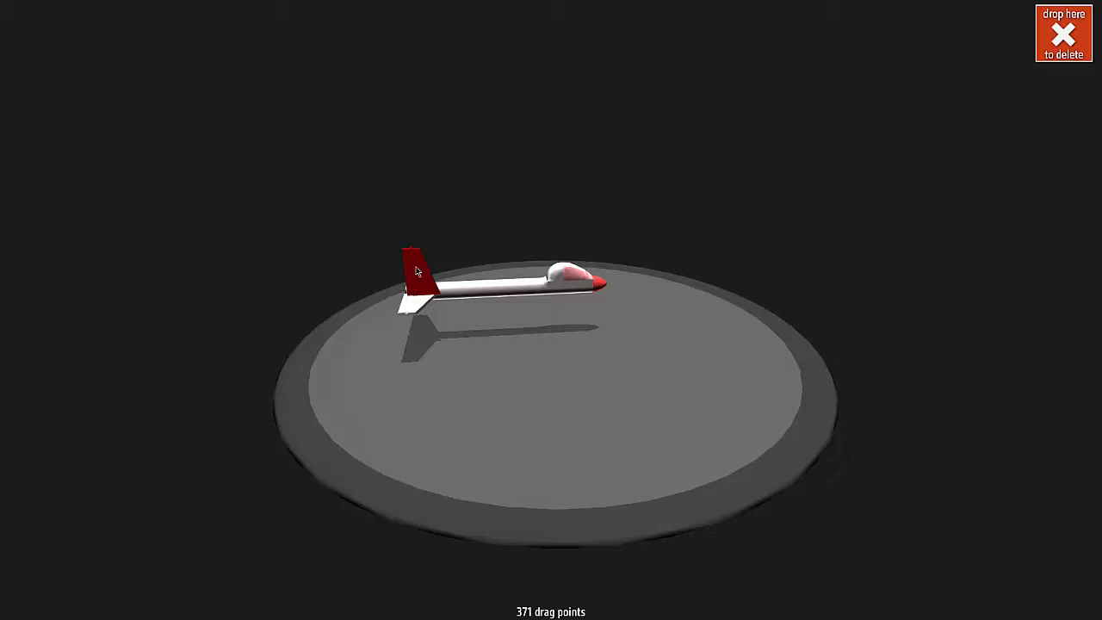
left_click(413, 276)
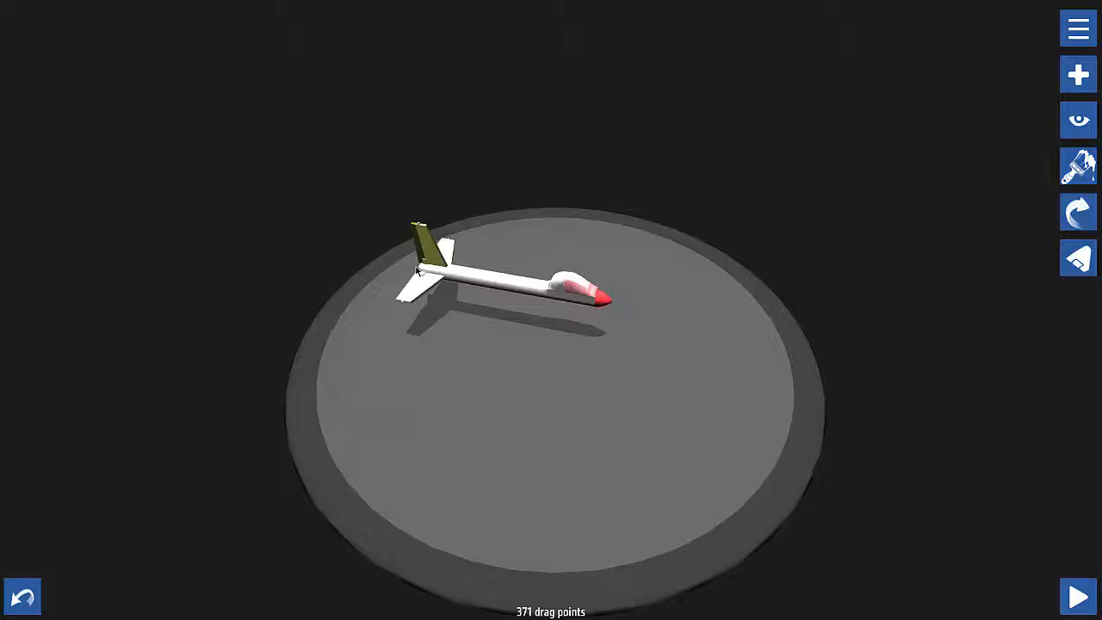
left_click(1078, 74)
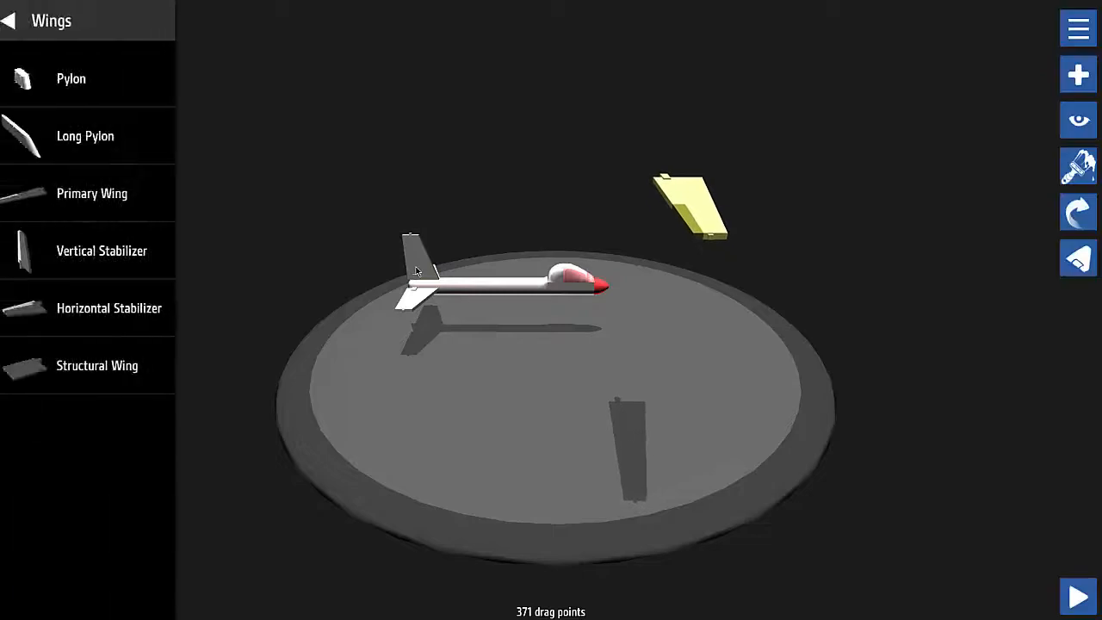
- Place a Primary Wing on one side of the fuselage and slide it forward toward the cockpit
left_click_drag(688, 206, 482, 292)
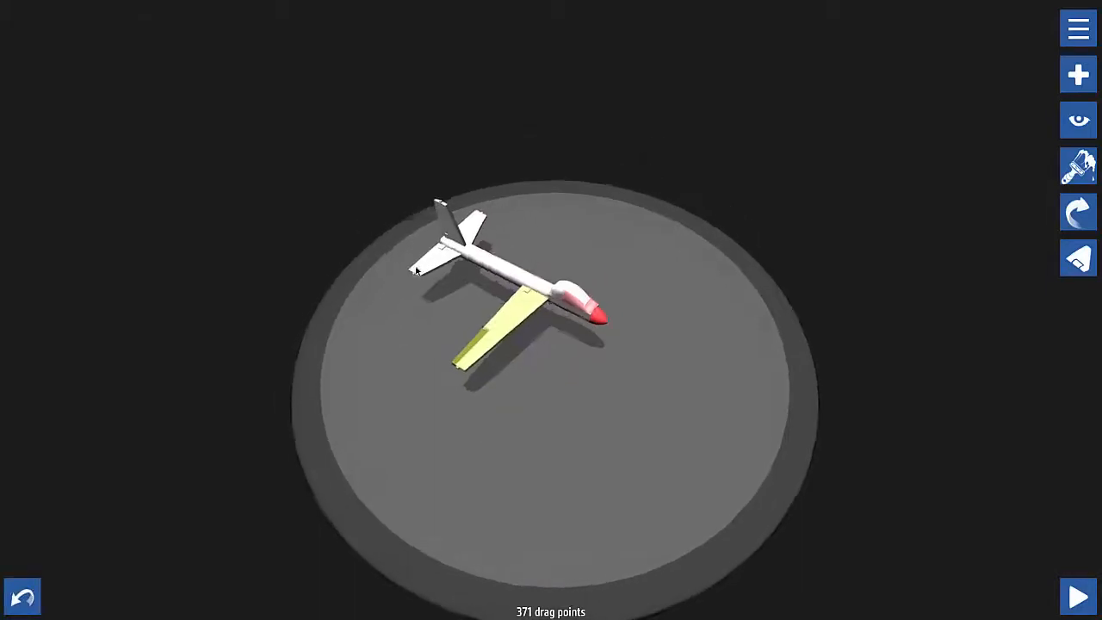
left_click(1078, 74)
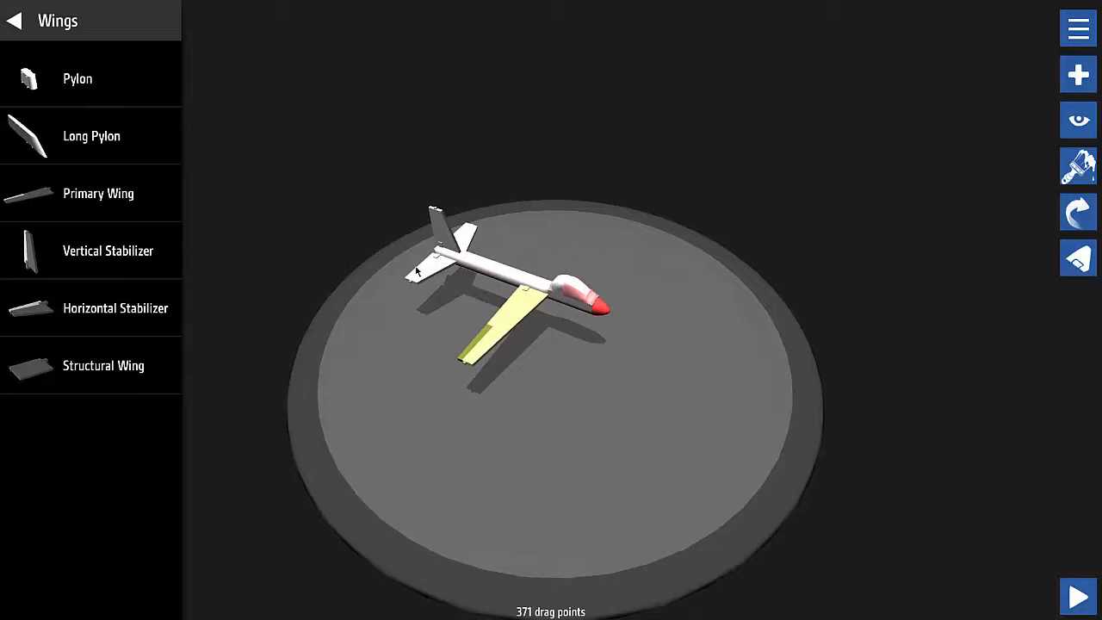
left_click_drag(516, 319, 551, 353)
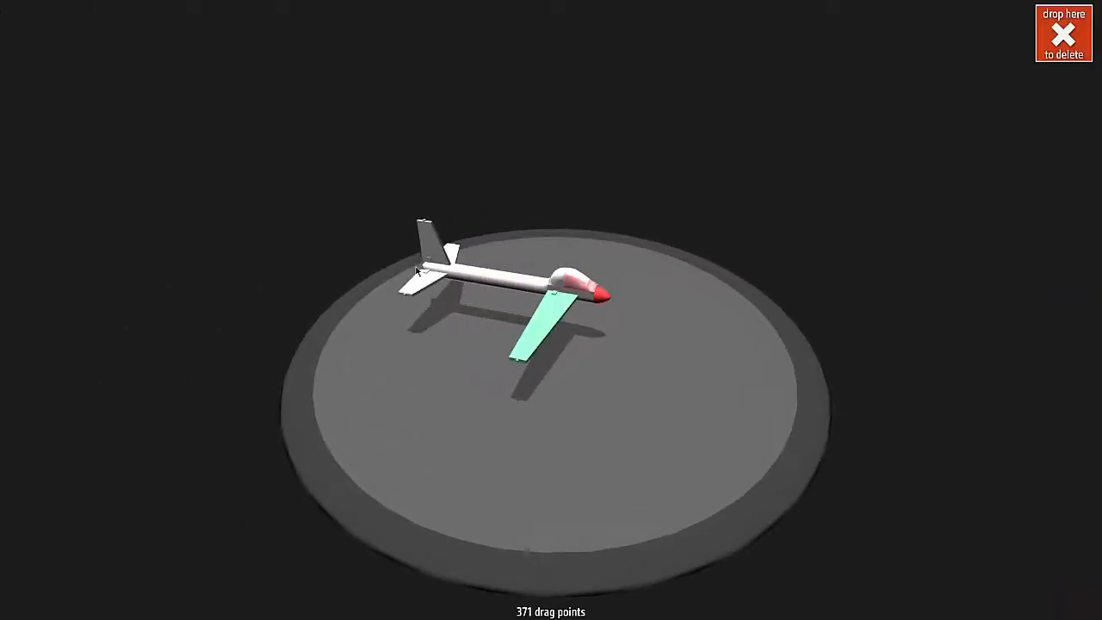
left_click(1078, 74)
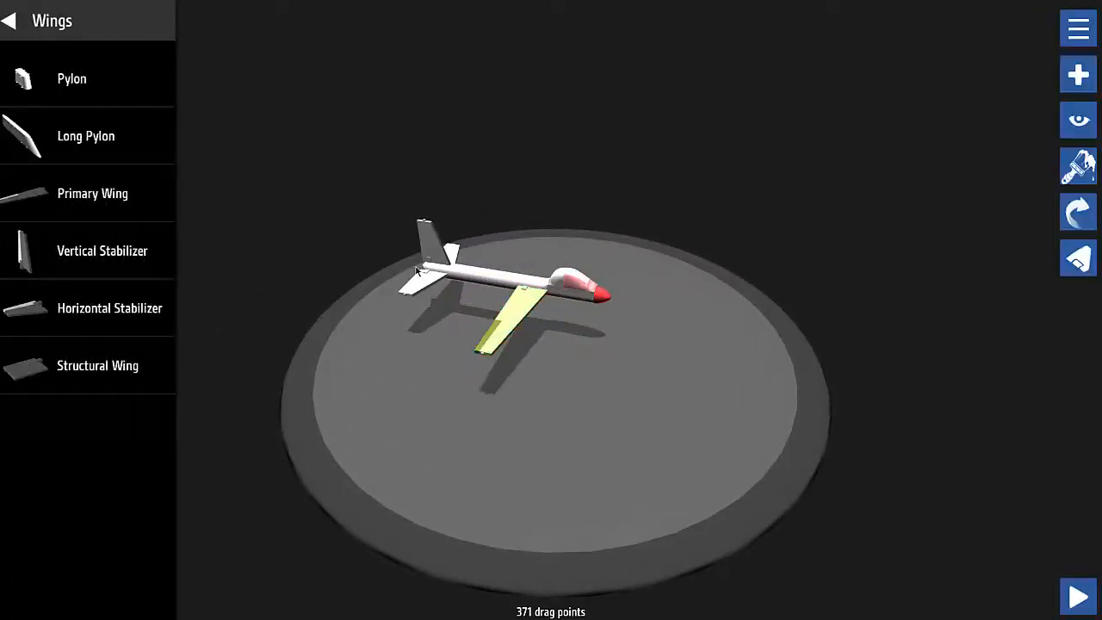
left_click(10, 21)
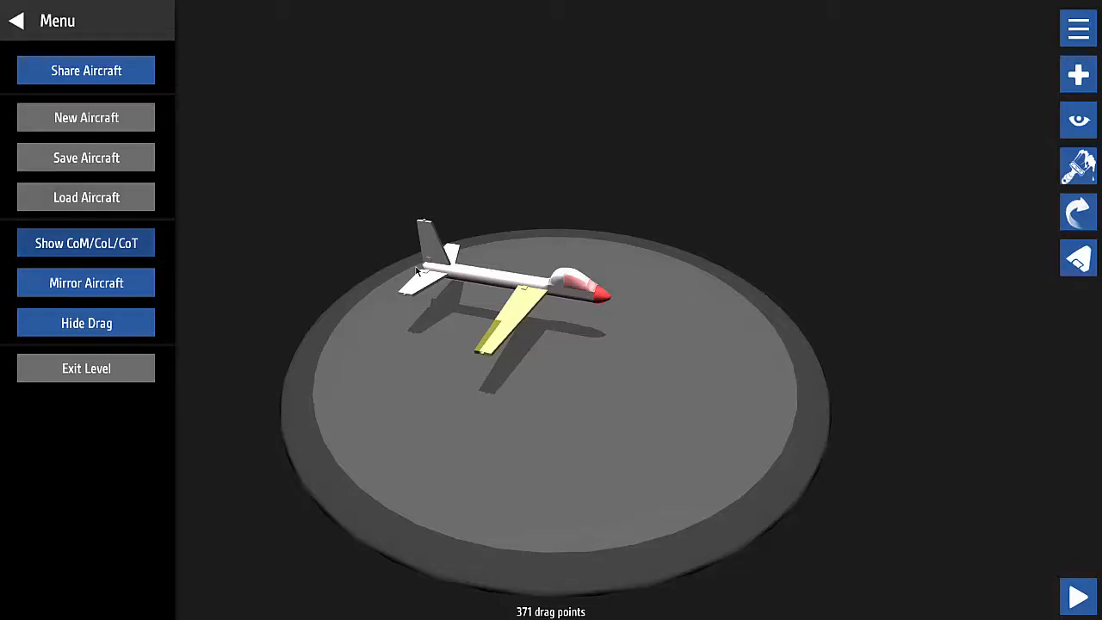
- Show the CoM/CoL/CoT markers and mirror the primary wing to the other side
left_click(87, 243)
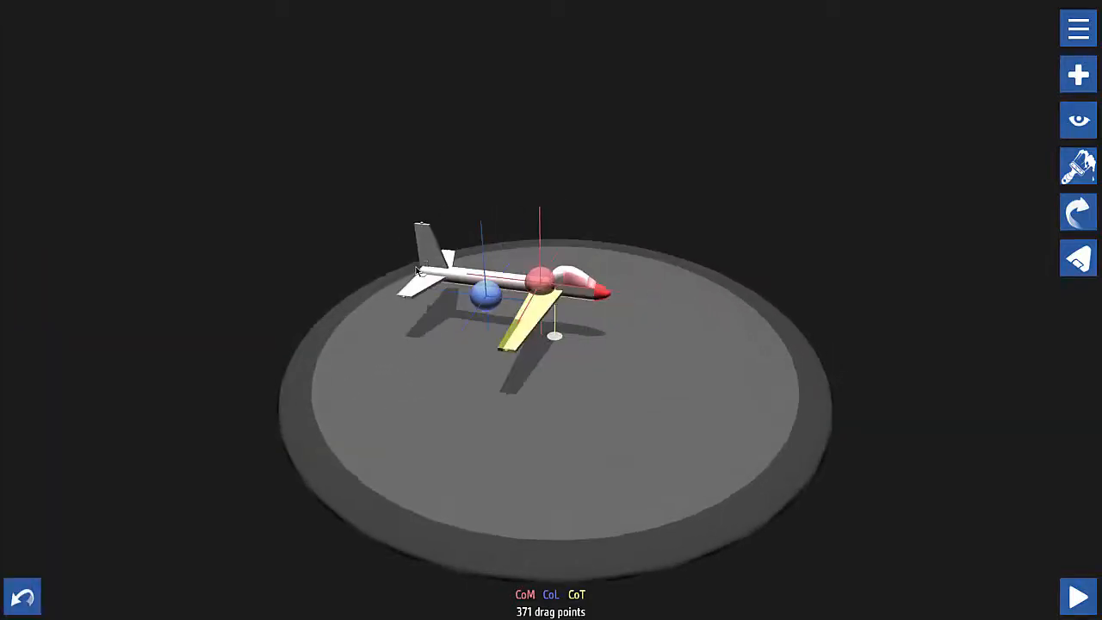
left_click(1078, 28)
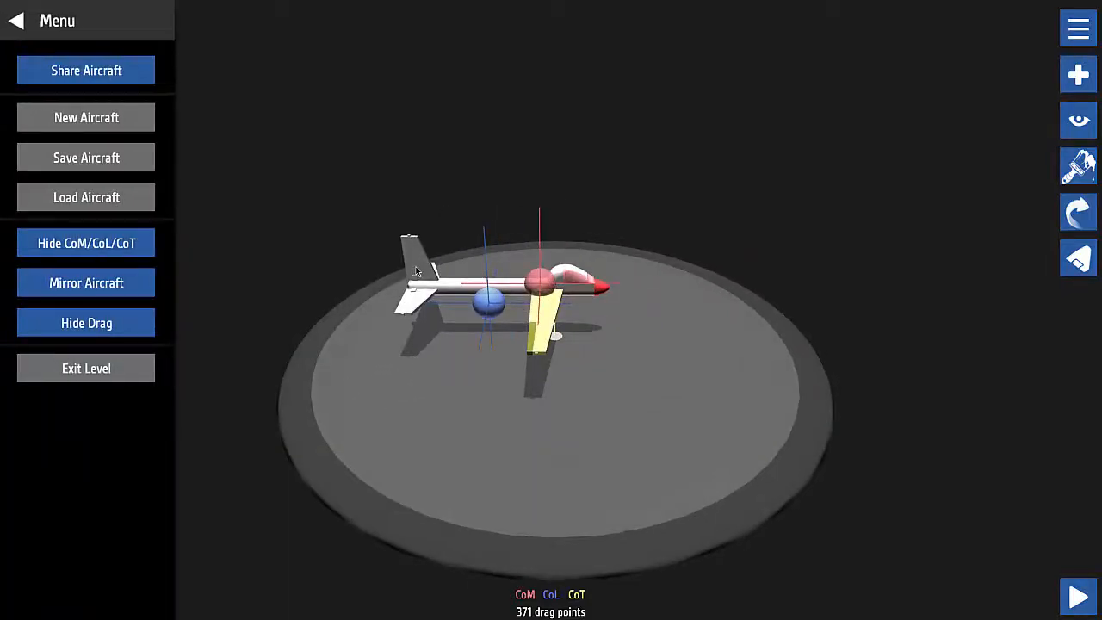
left_click(86, 282)
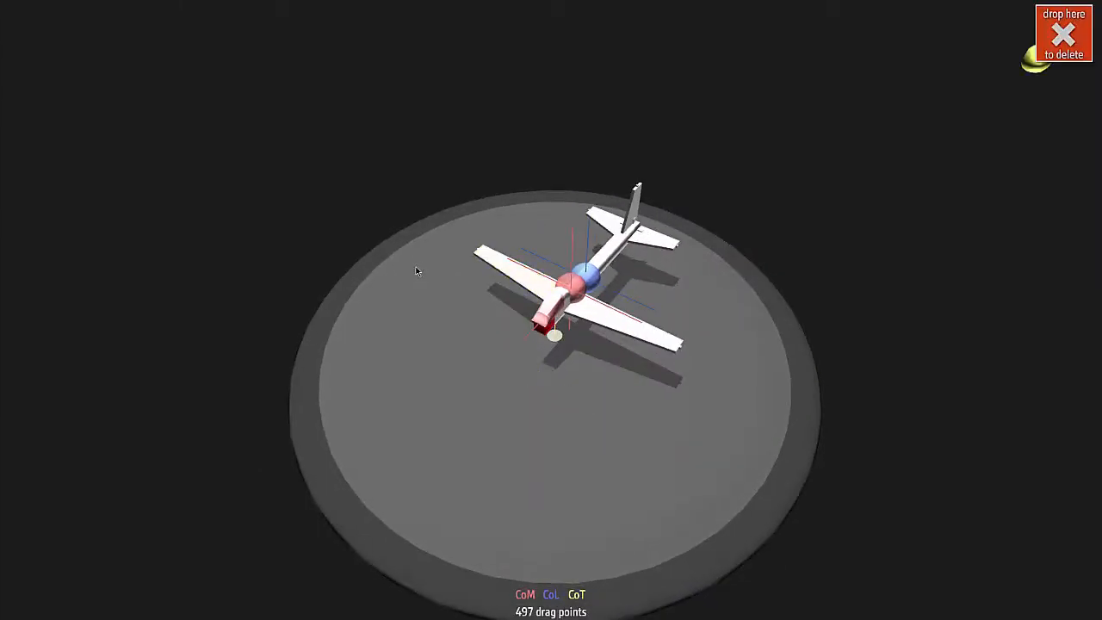
- Add a propeller from Propulsion to the nose, inspect it from side and top views, and reopen Parts
left_click(1077, 76)
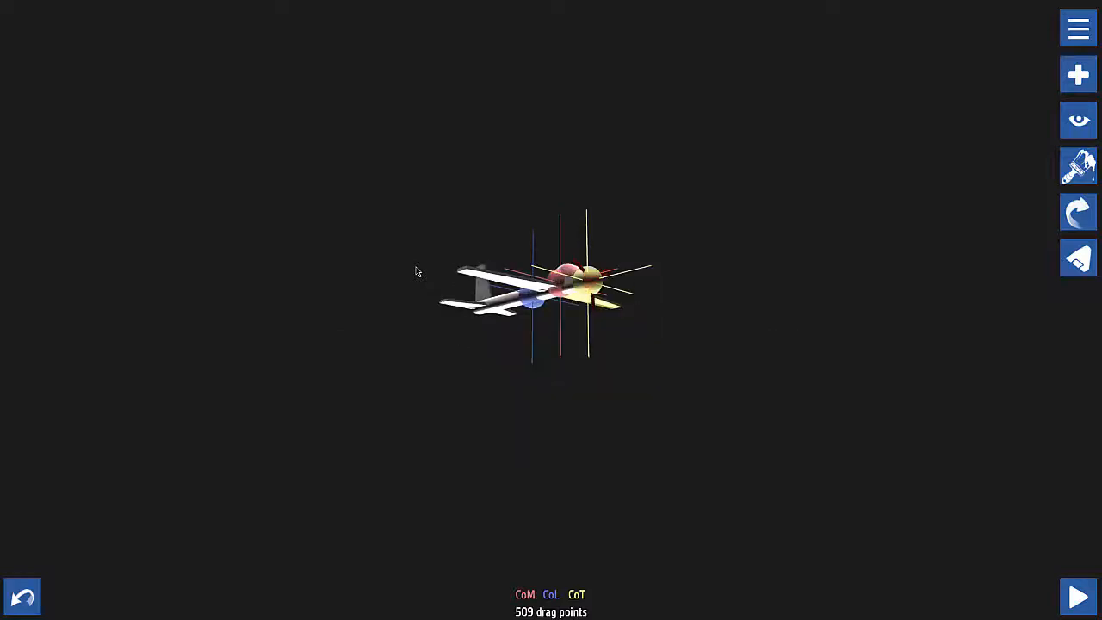
left_click(1078, 74)
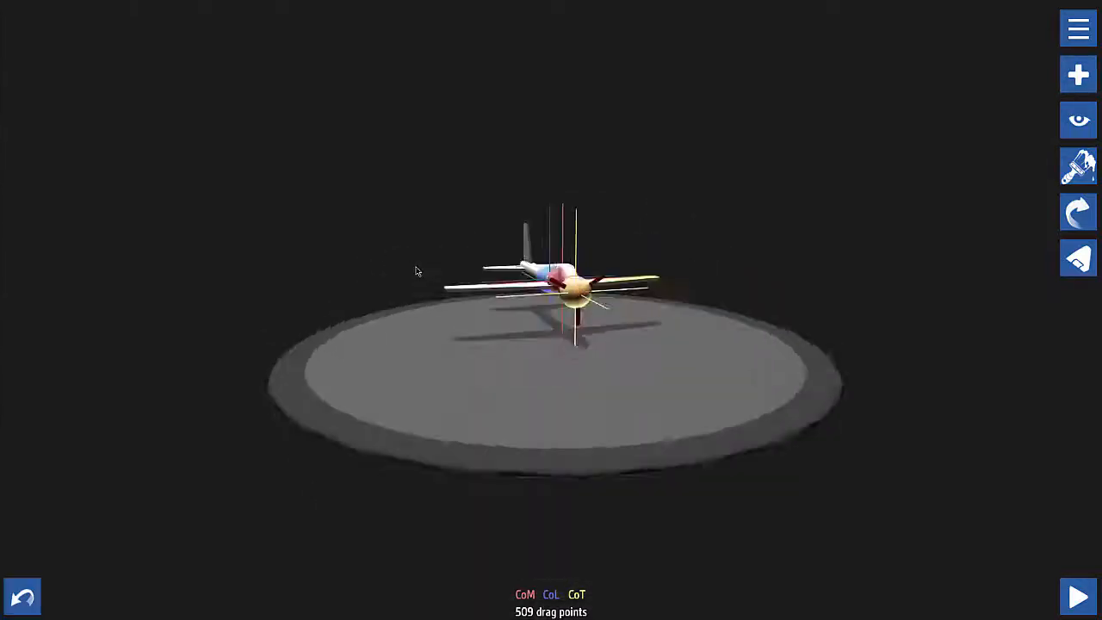
left_click(1078, 74)
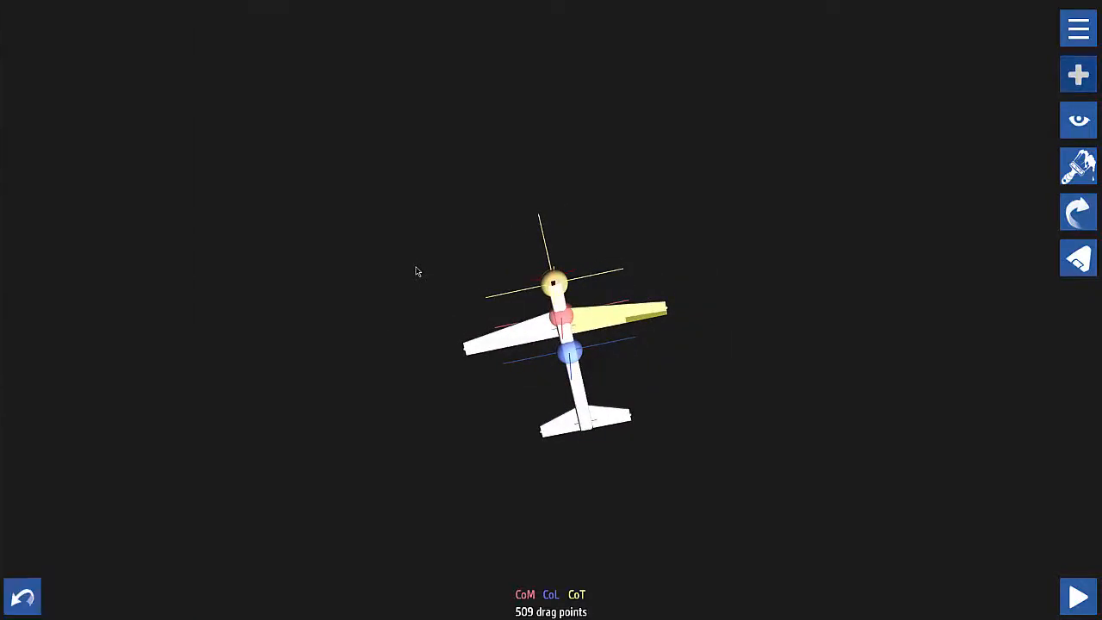
left_click(1077, 74)
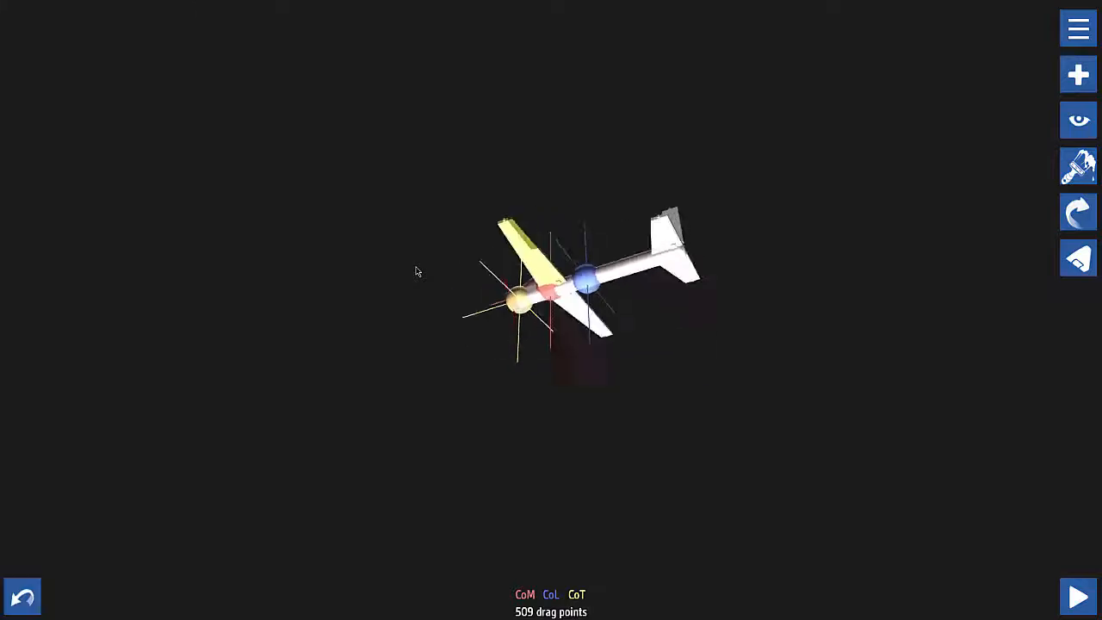
left_click(1077, 74)
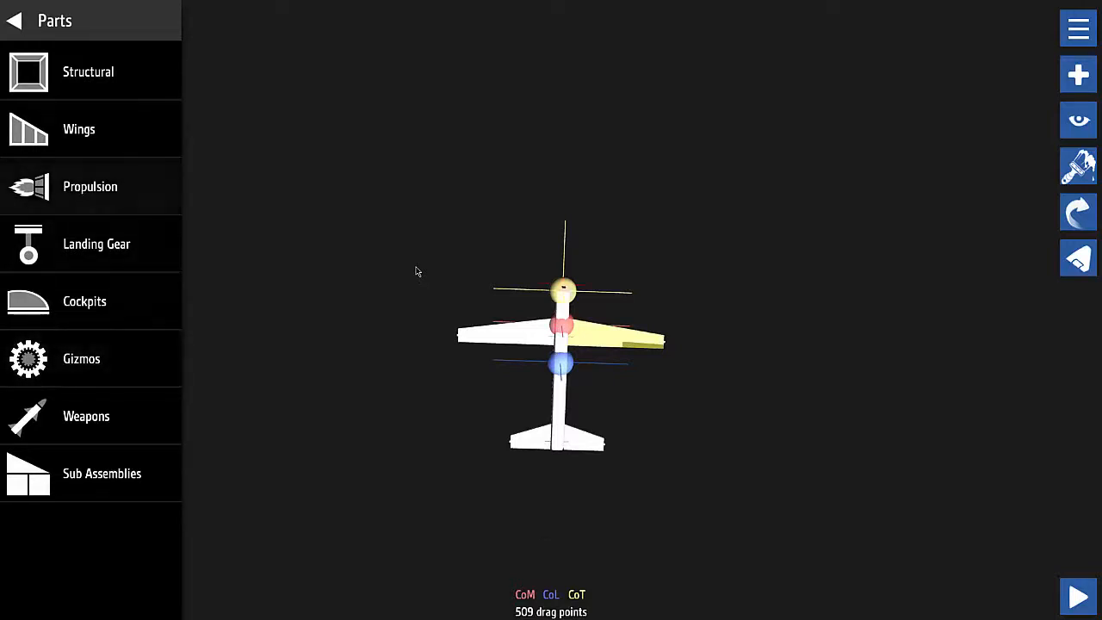
- Add landing gear under a wing, mirror it to both sides, and reopen the Landing Gear parts
left_click(79, 129)
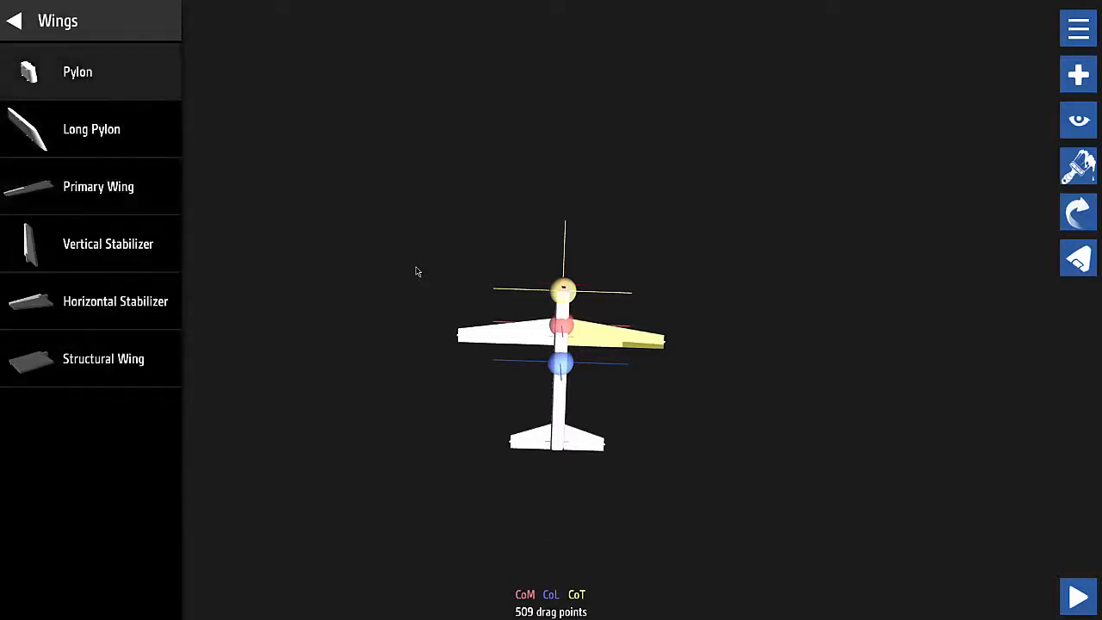
left_click(14, 20)
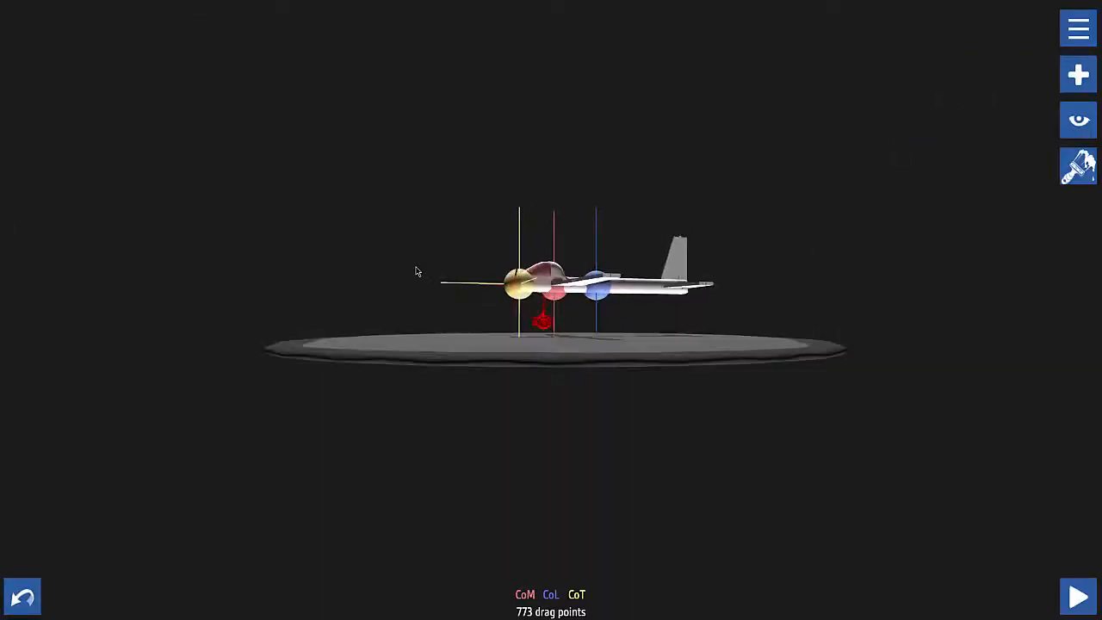
left_click(1077, 74)
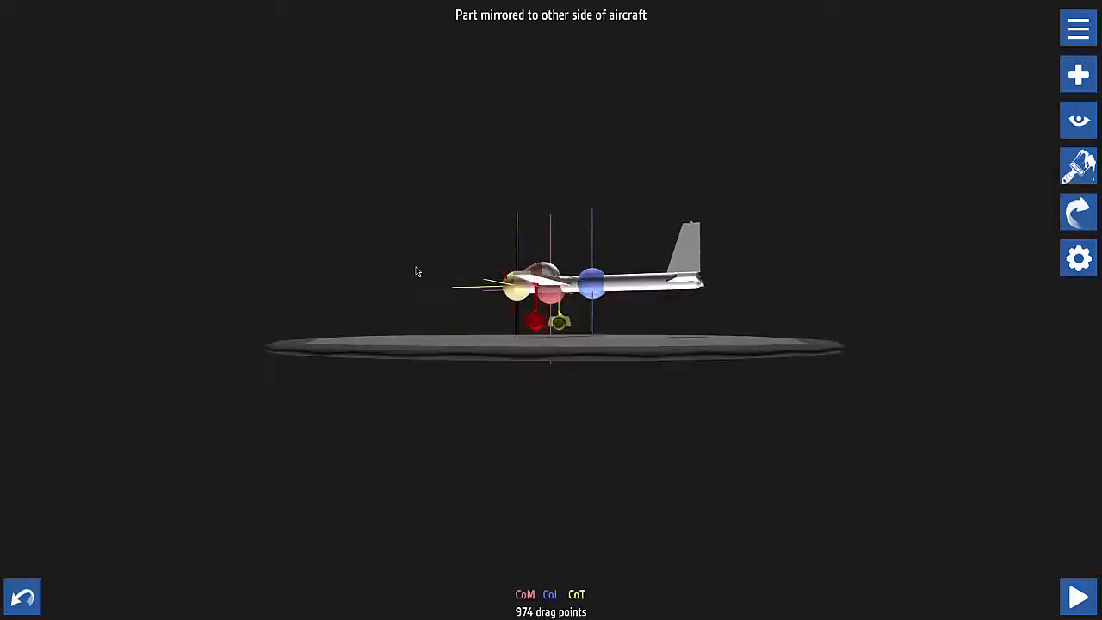
left_click(1078, 74)
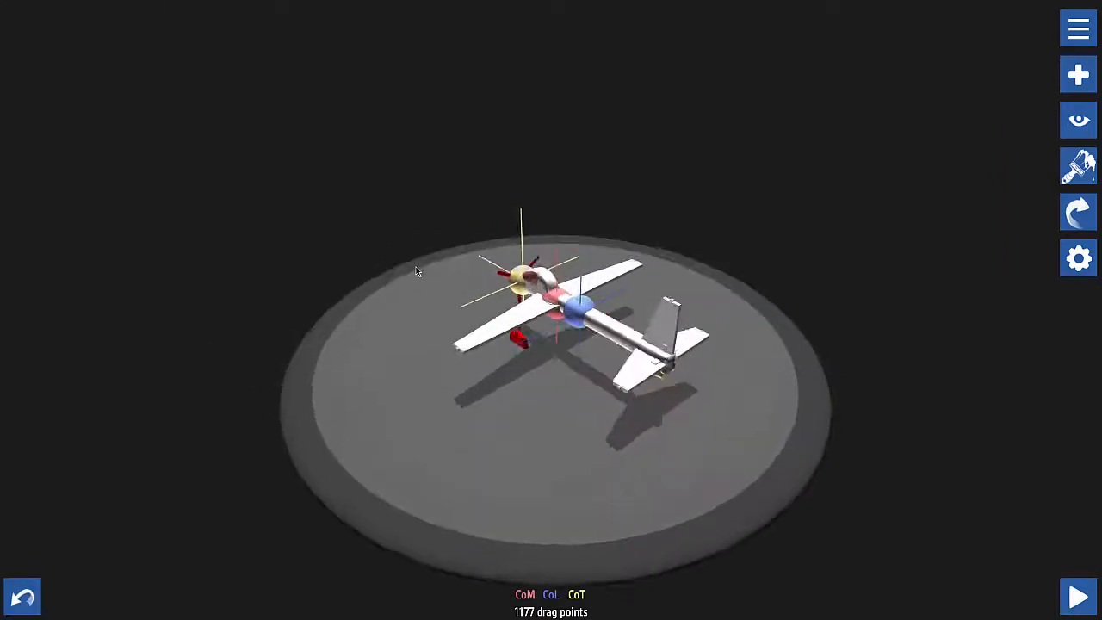
left_click(1077, 76)
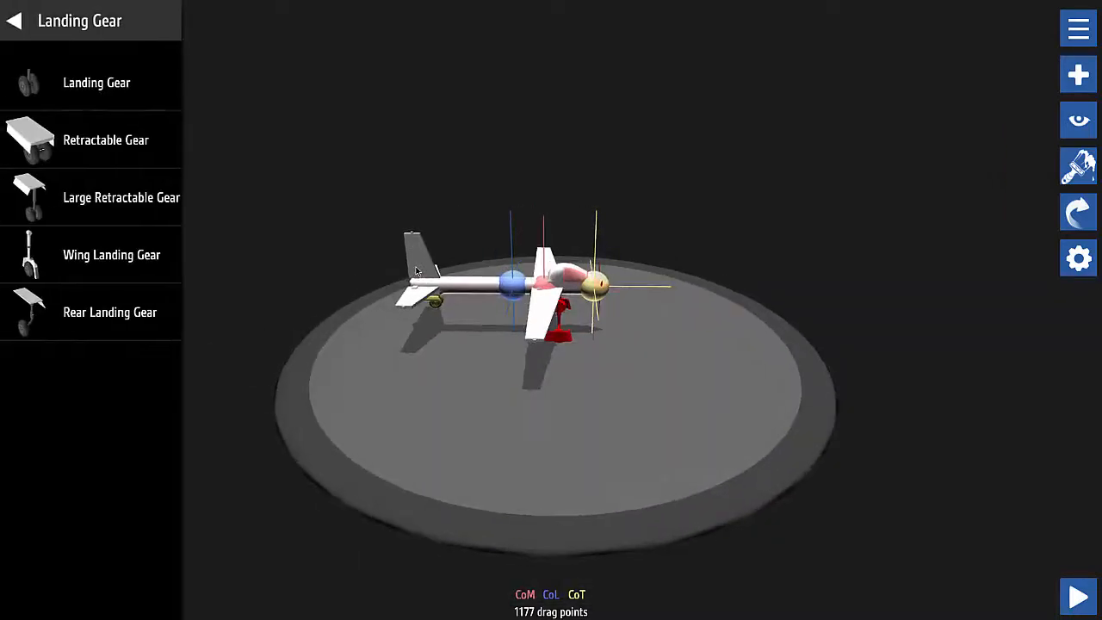